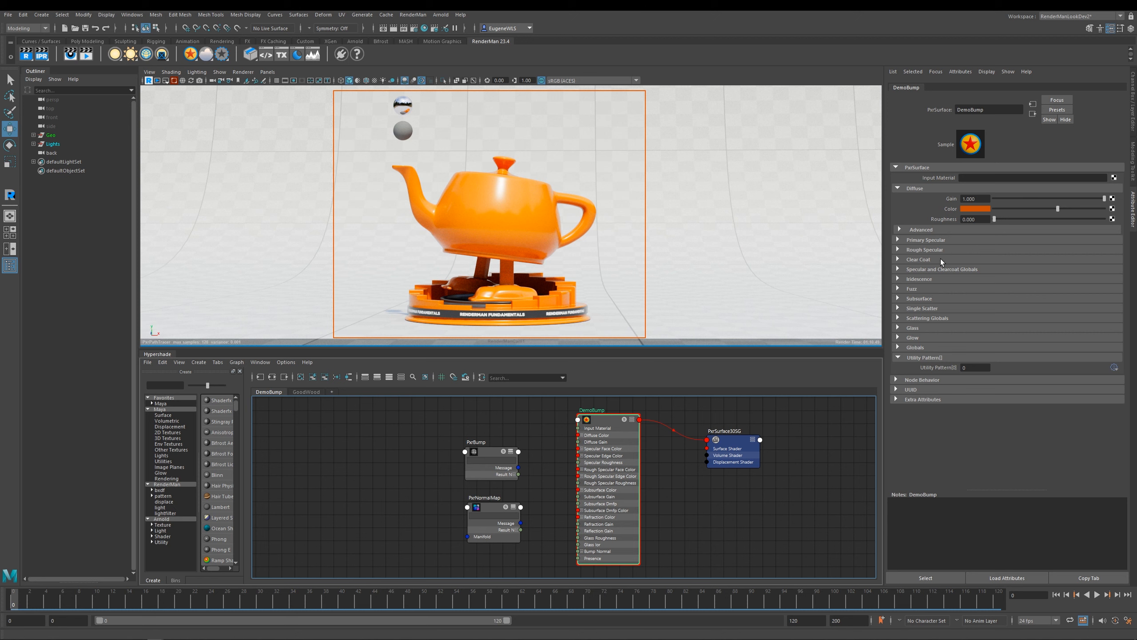
Browse DemoBump's Primary Specular and Glass sections, then expand Globals to reveal Bump.
click(925, 240)
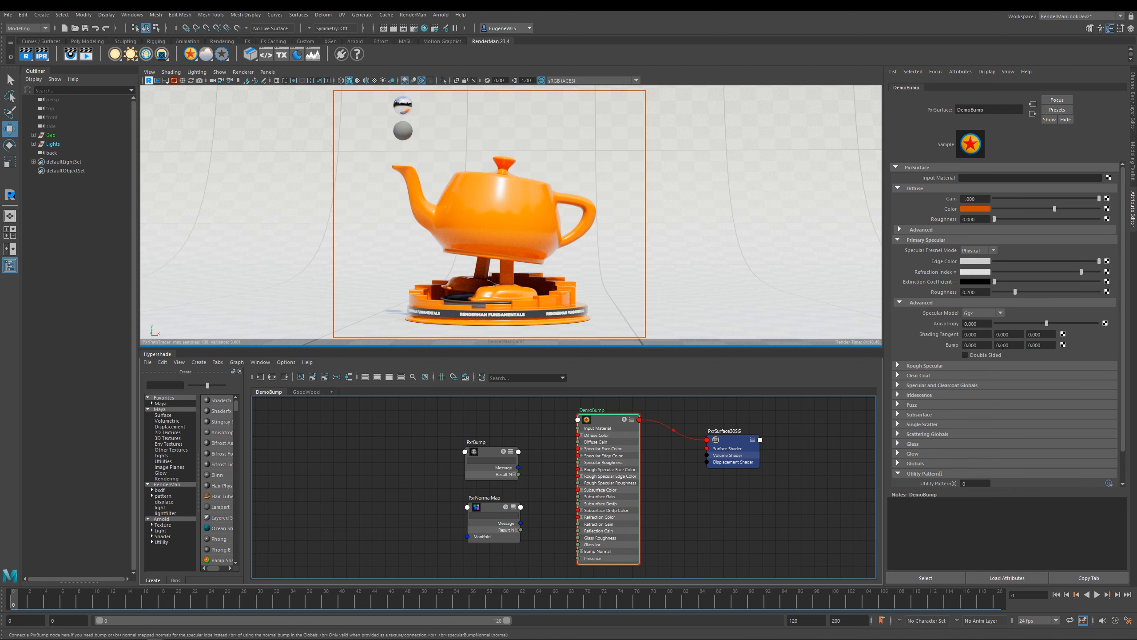
click(899, 240)
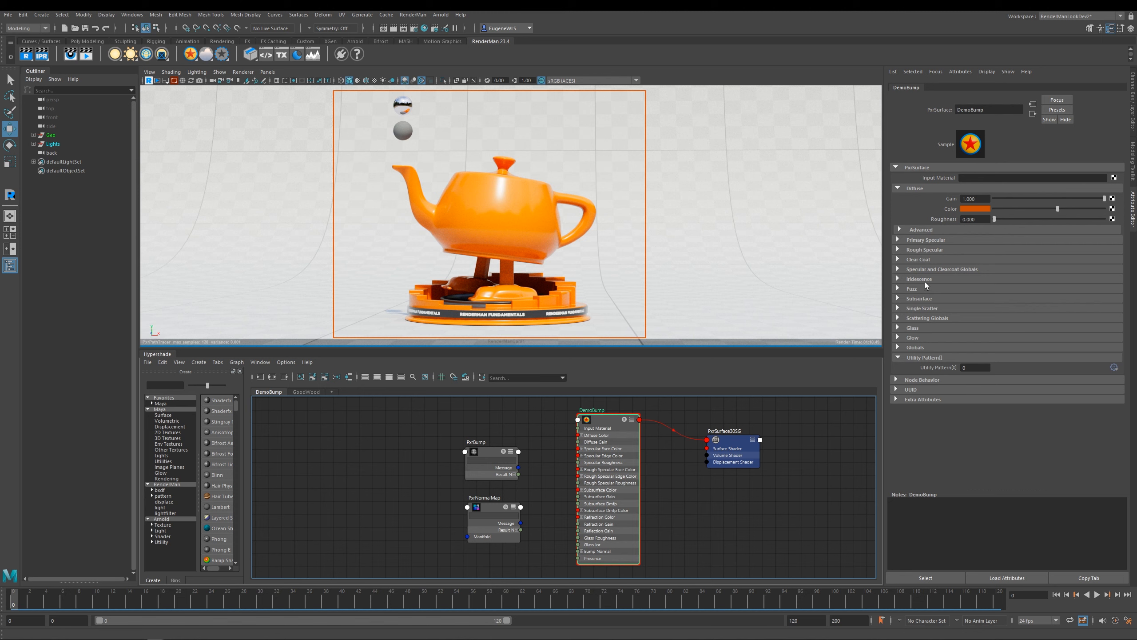
mouse_move(976, 297)
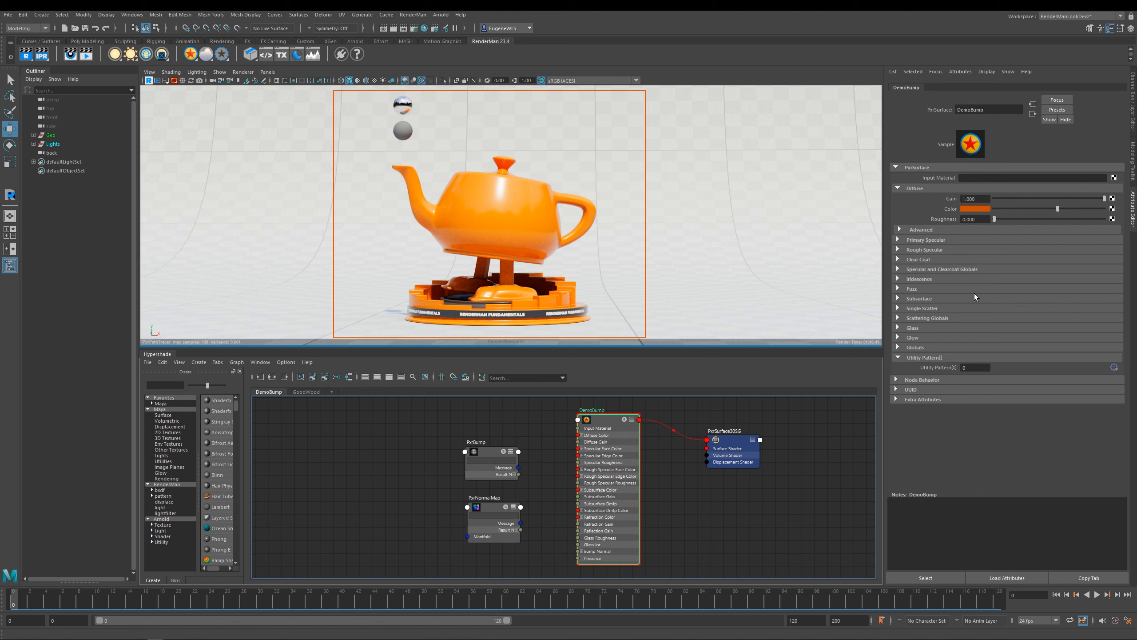
click(913, 326)
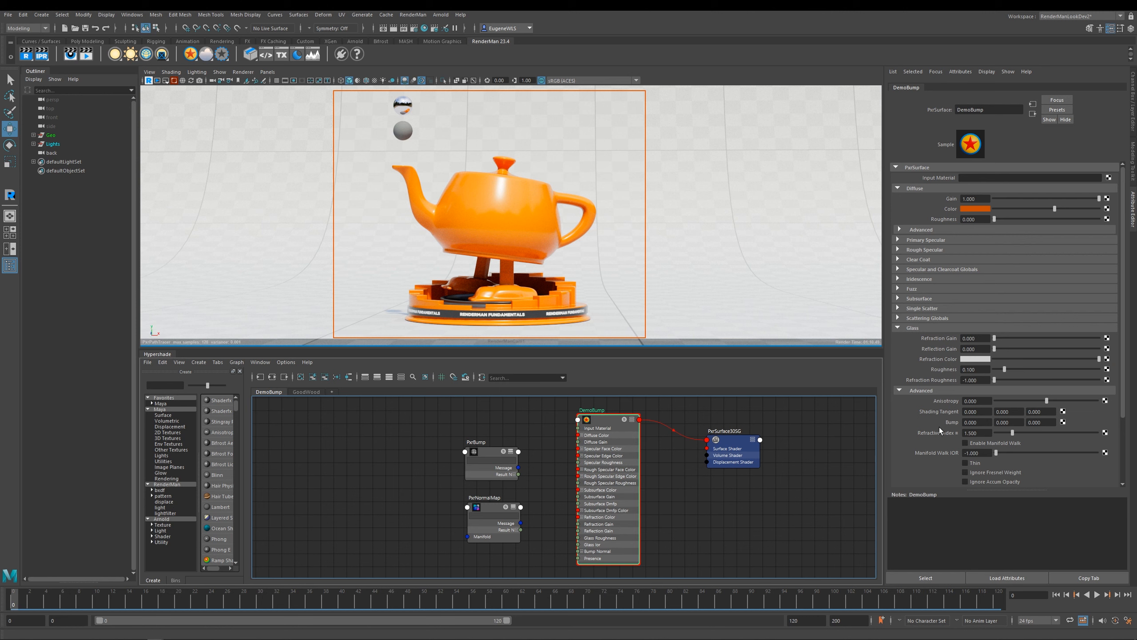
click(899, 328)
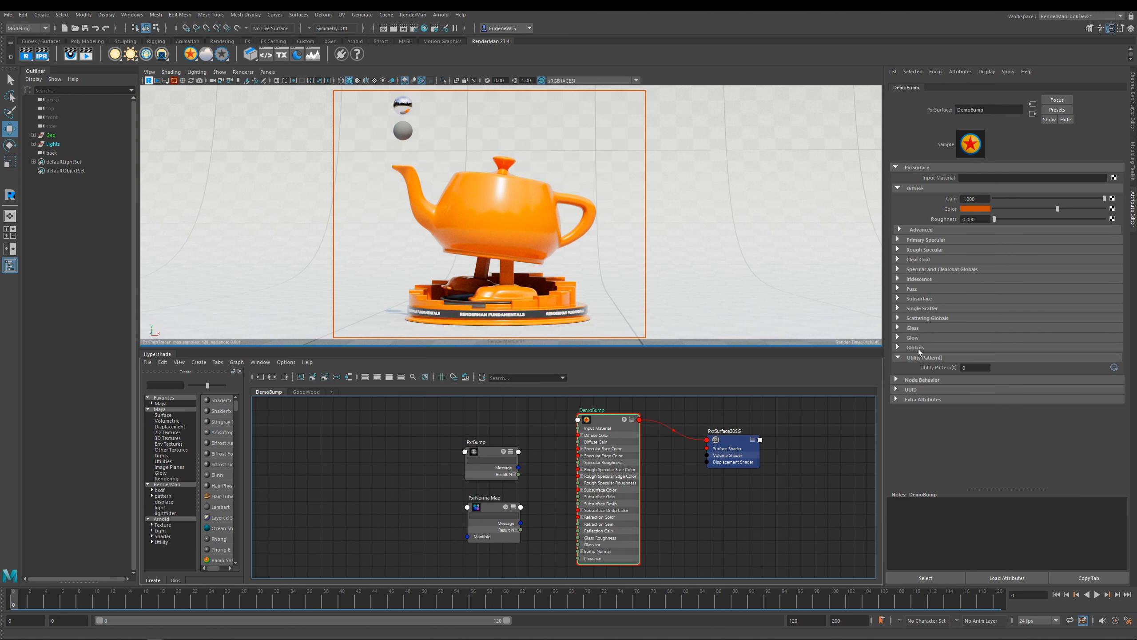
mouse_move(915, 346)
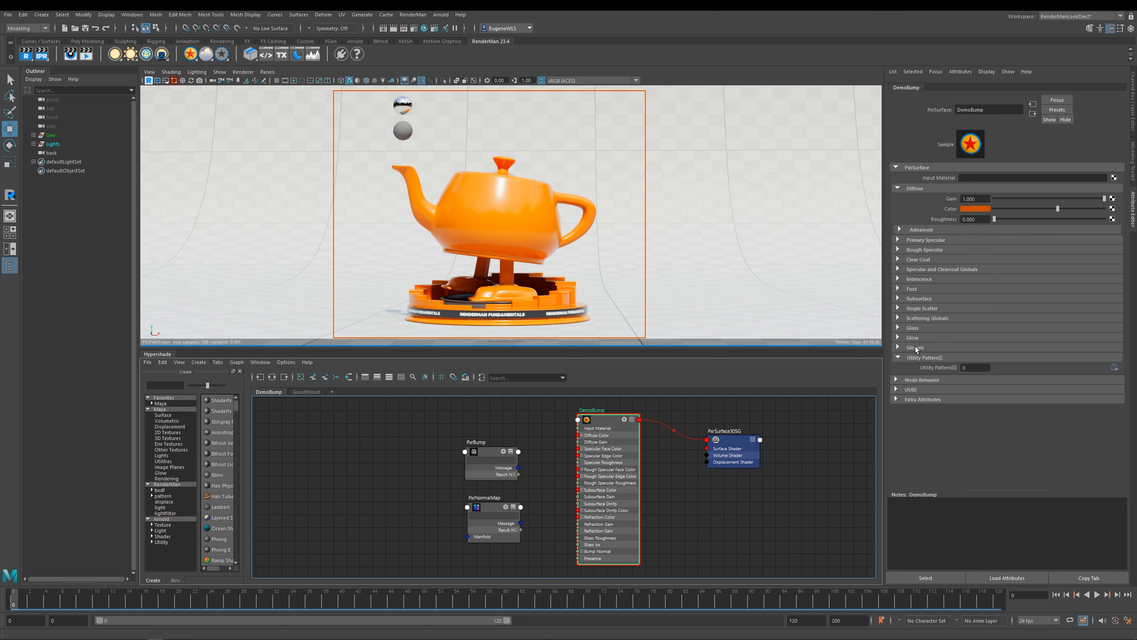
click(913, 347)
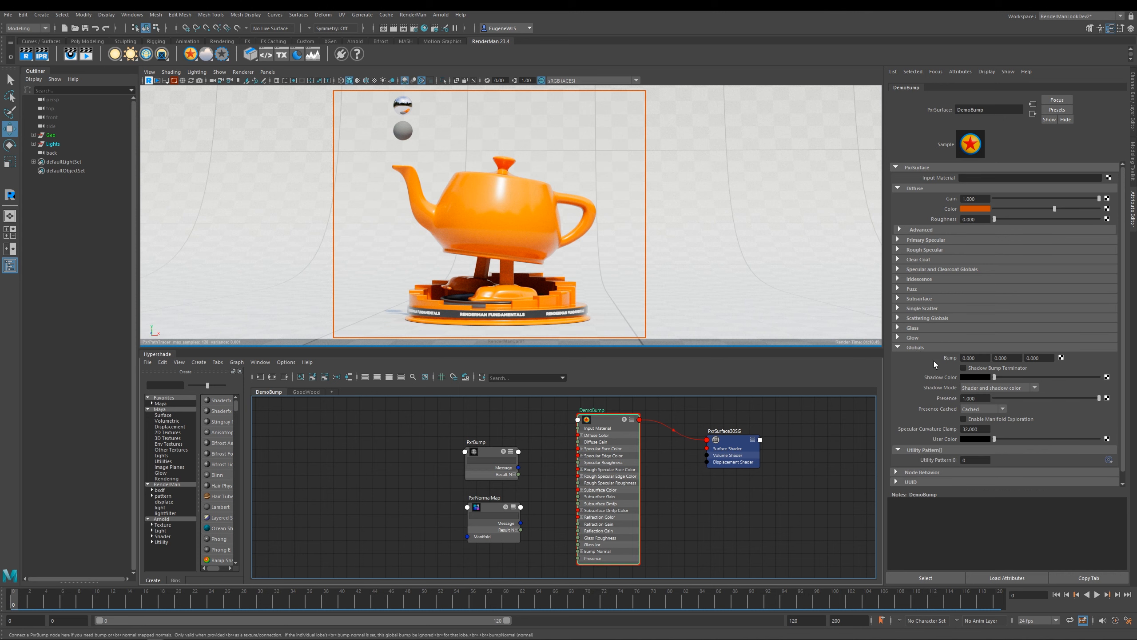
mouse_move(1080, 363)
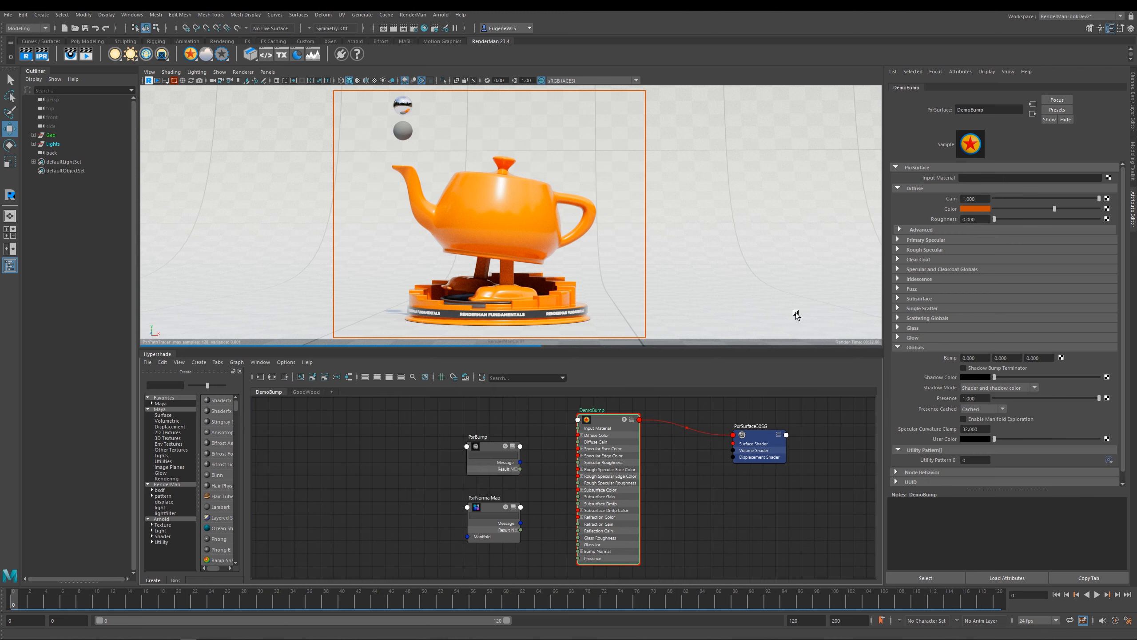
mouse_move(498, 433)
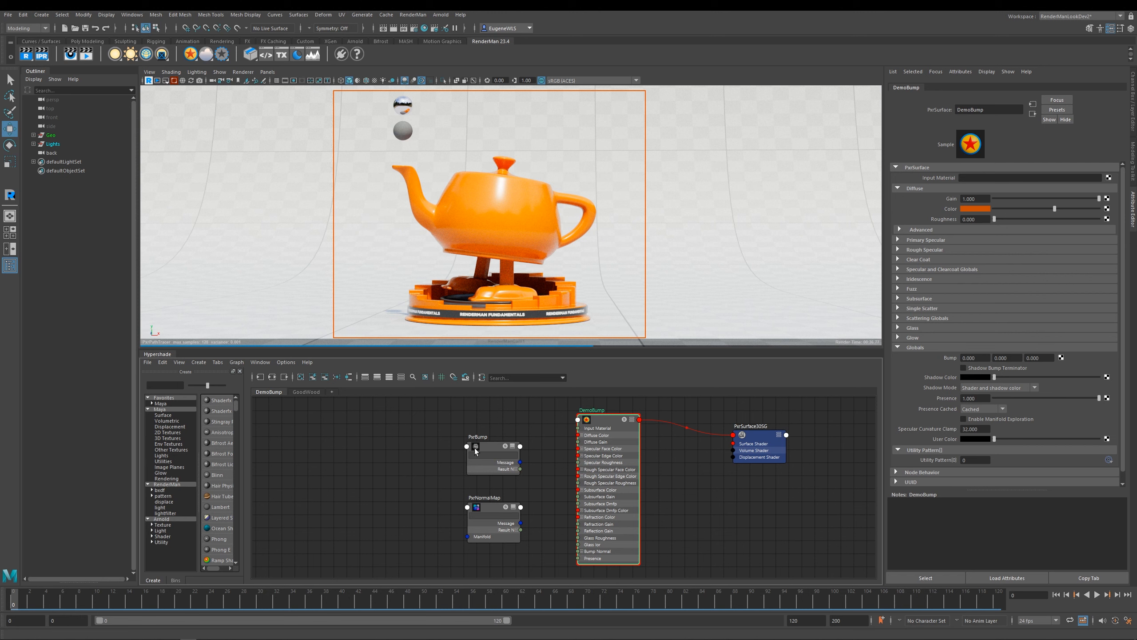
mouse_move(486, 449)
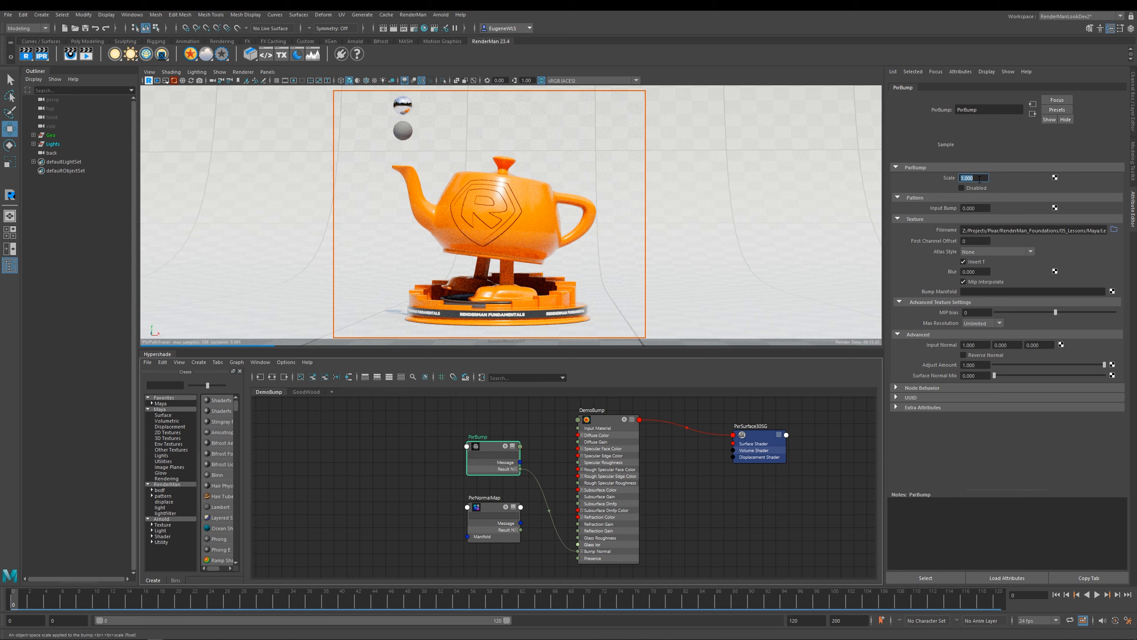
Try PxrBump Scale values 1, 0.1 and -1, then settle on 1.000.
text(1)
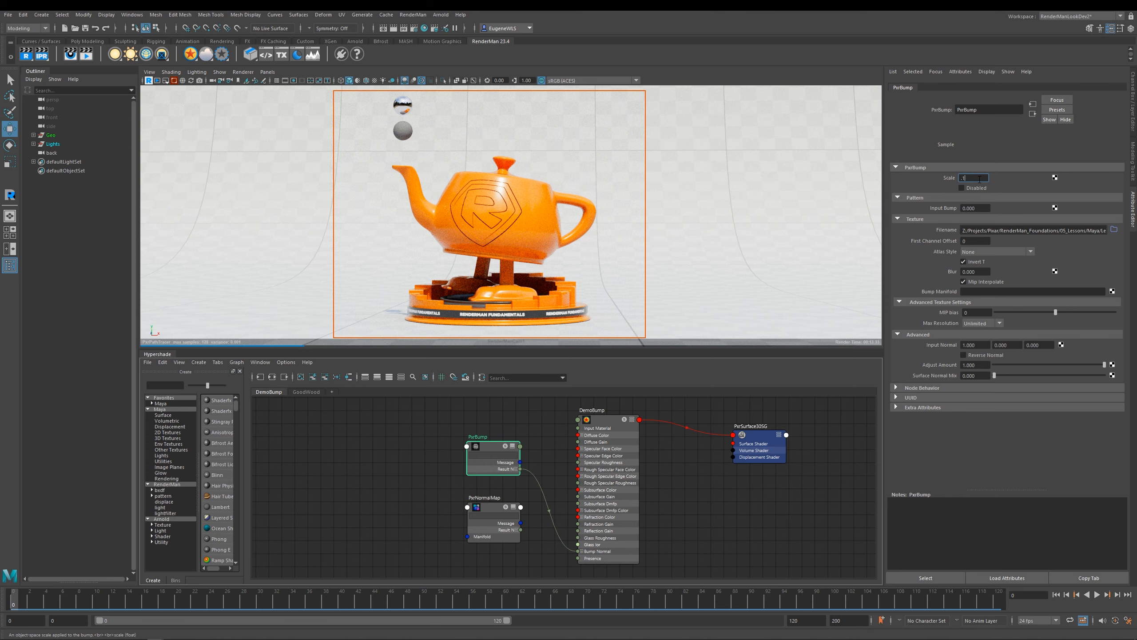
text(0.100)
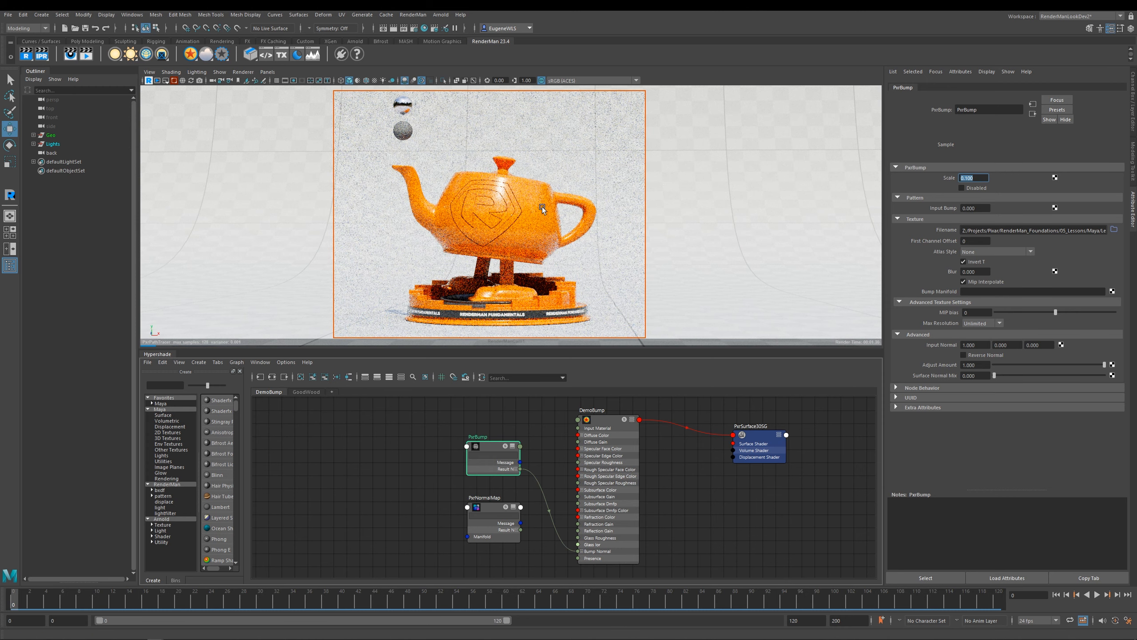
text(-1)
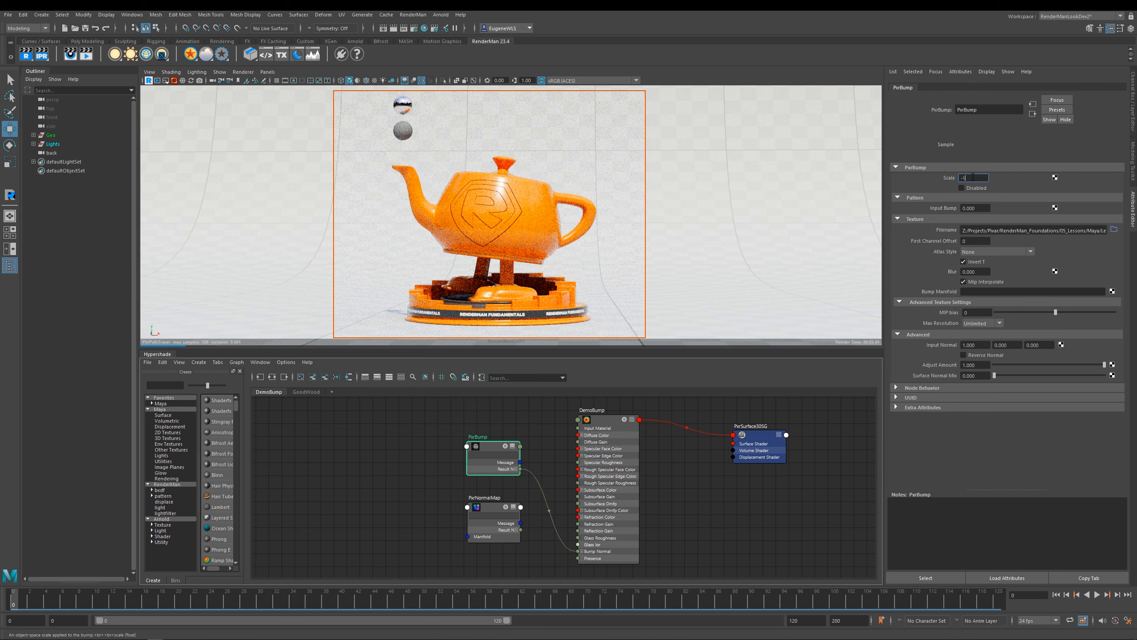
text(1.000)
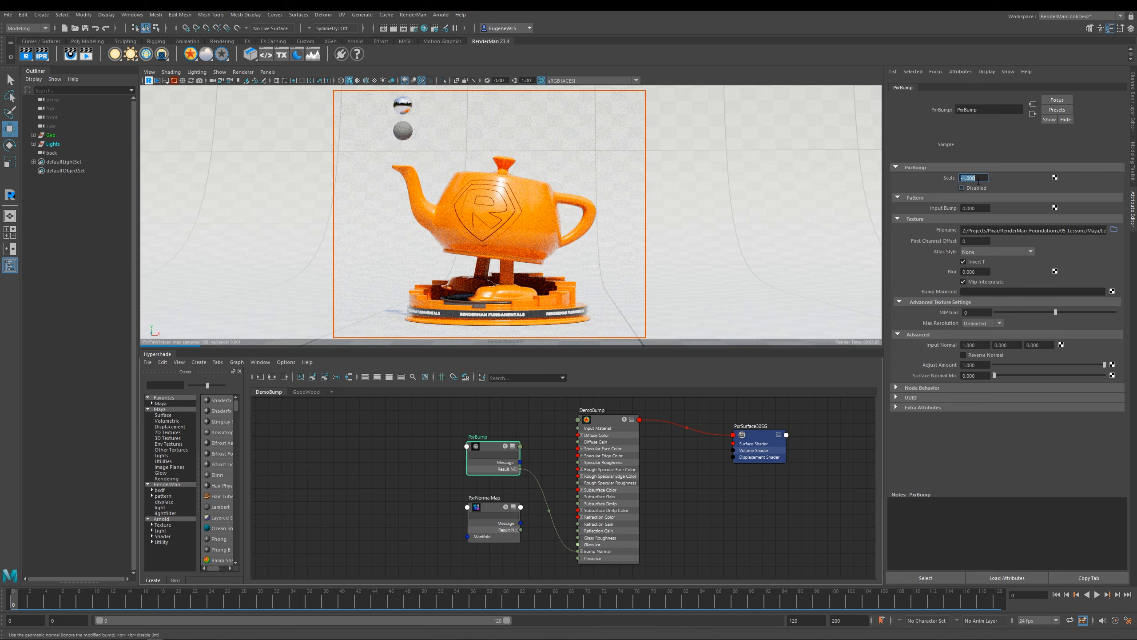
mouse_move(977, 188)
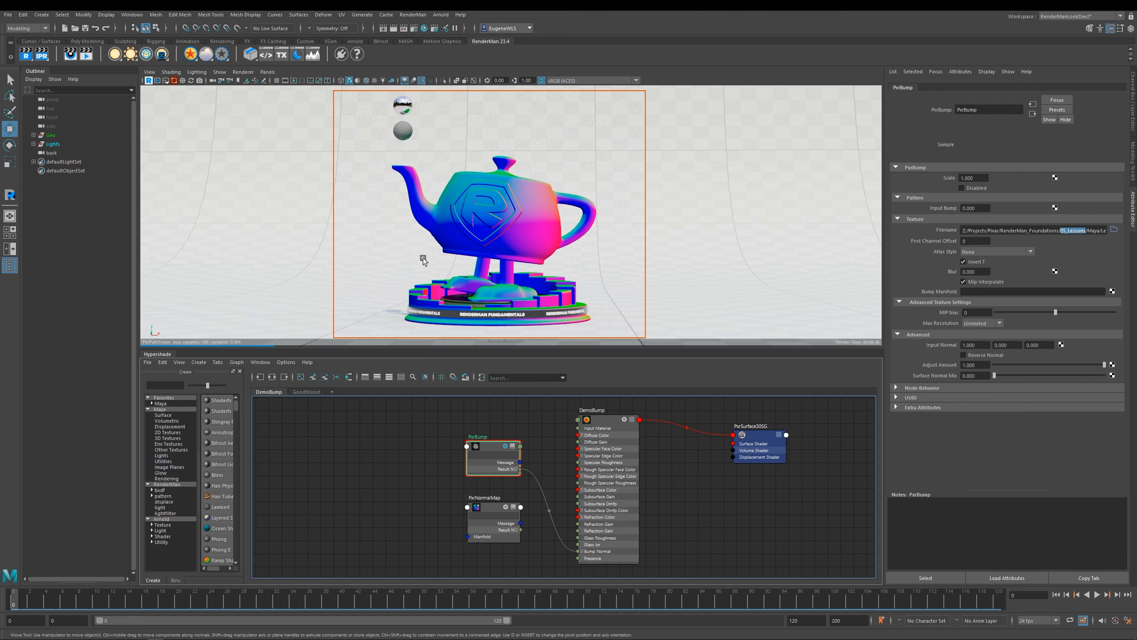
mouse_move(539, 193)
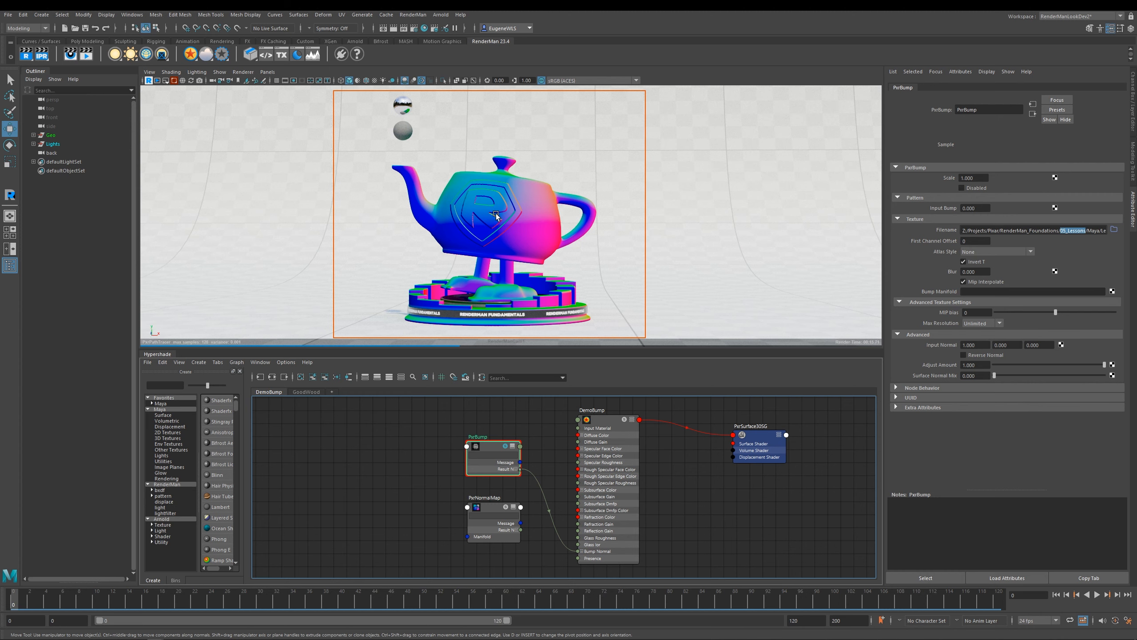
click(505, 447)
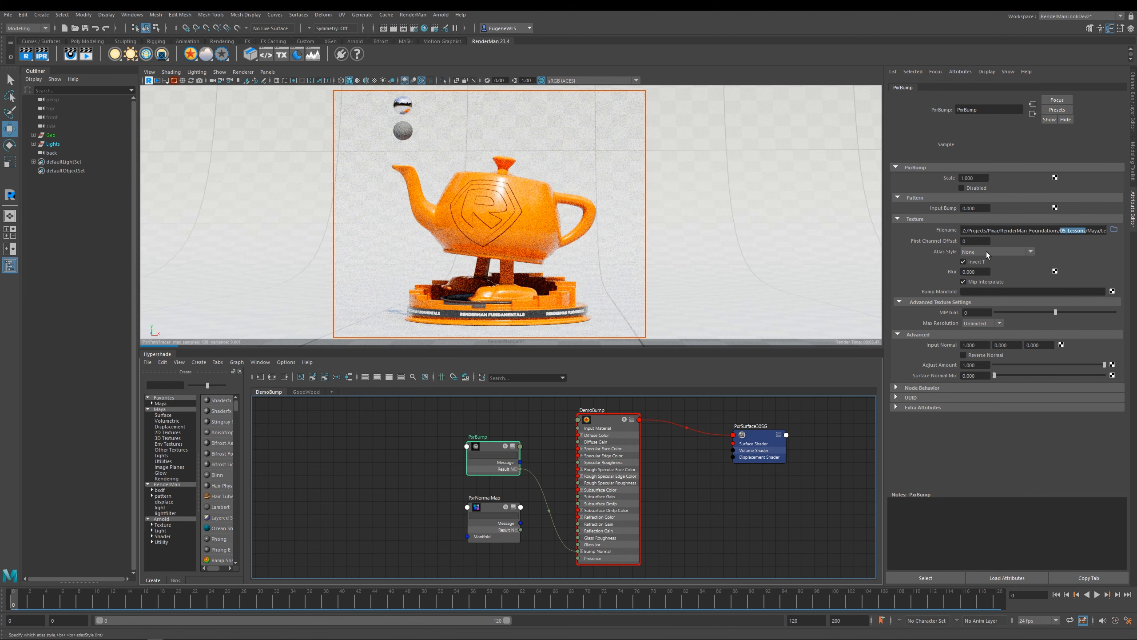
click(997, 251)
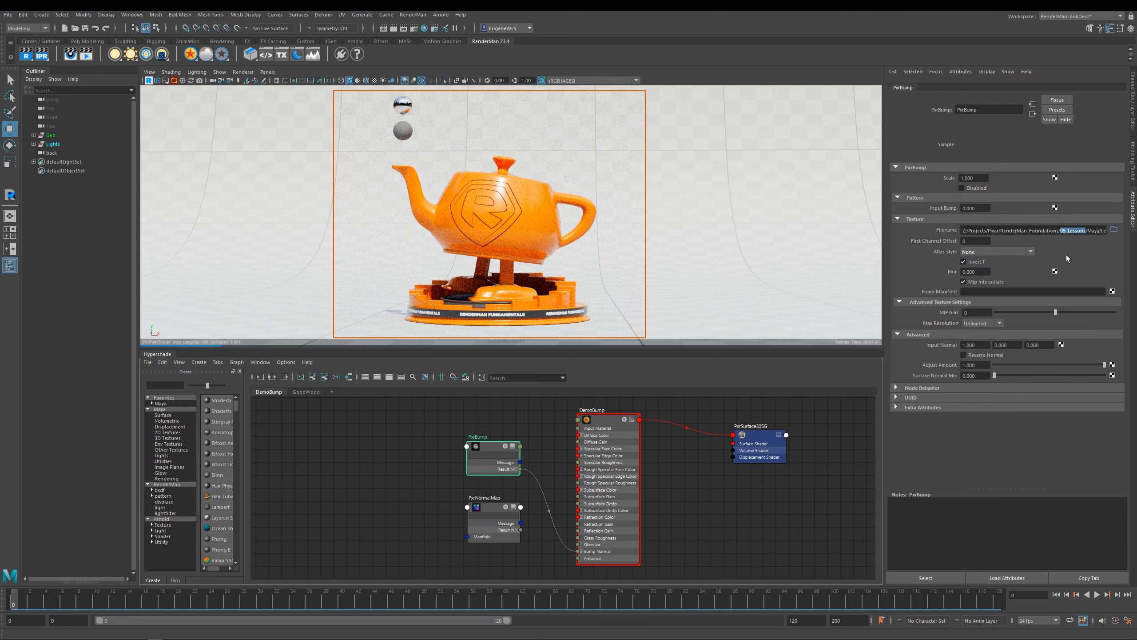
mouse_move(977, 296)
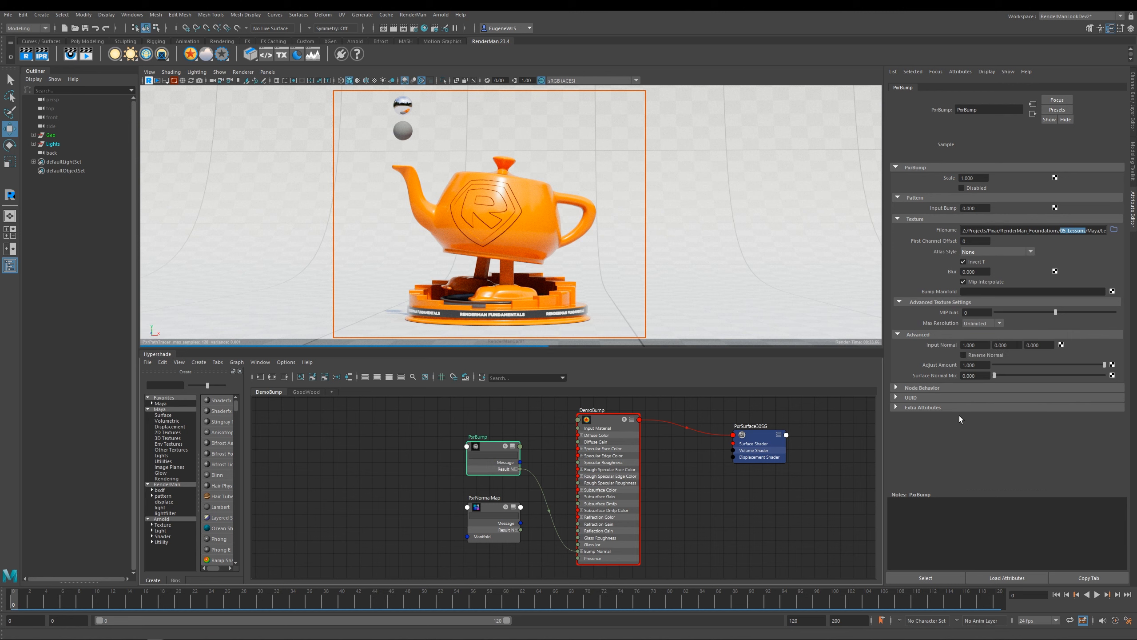
mouse_move(943, 345)
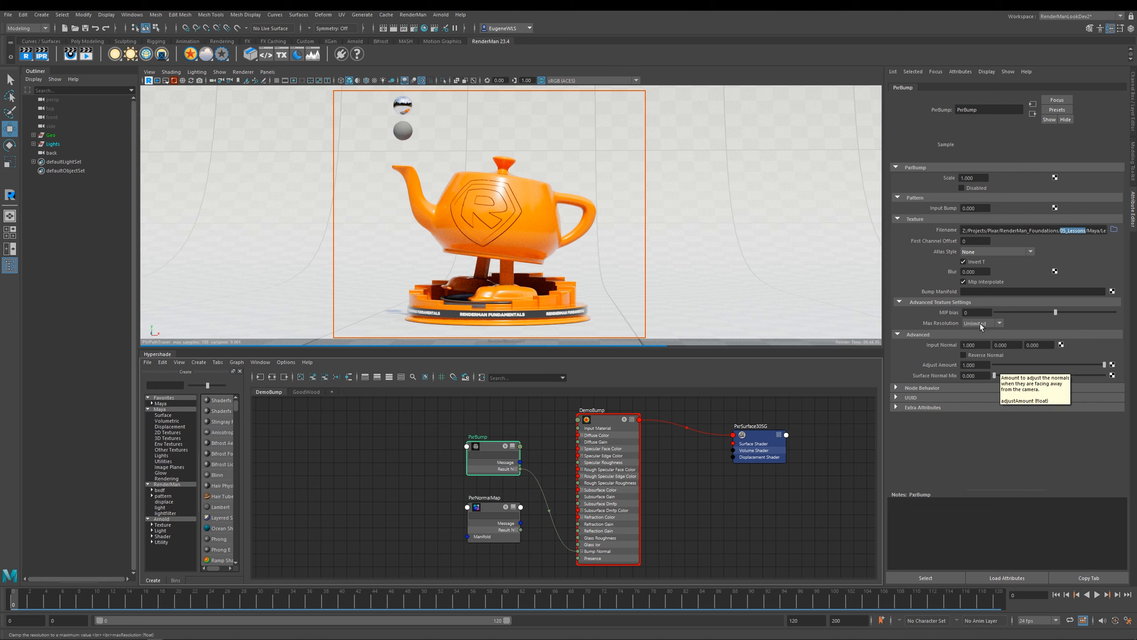
mouse_move(986, 272)
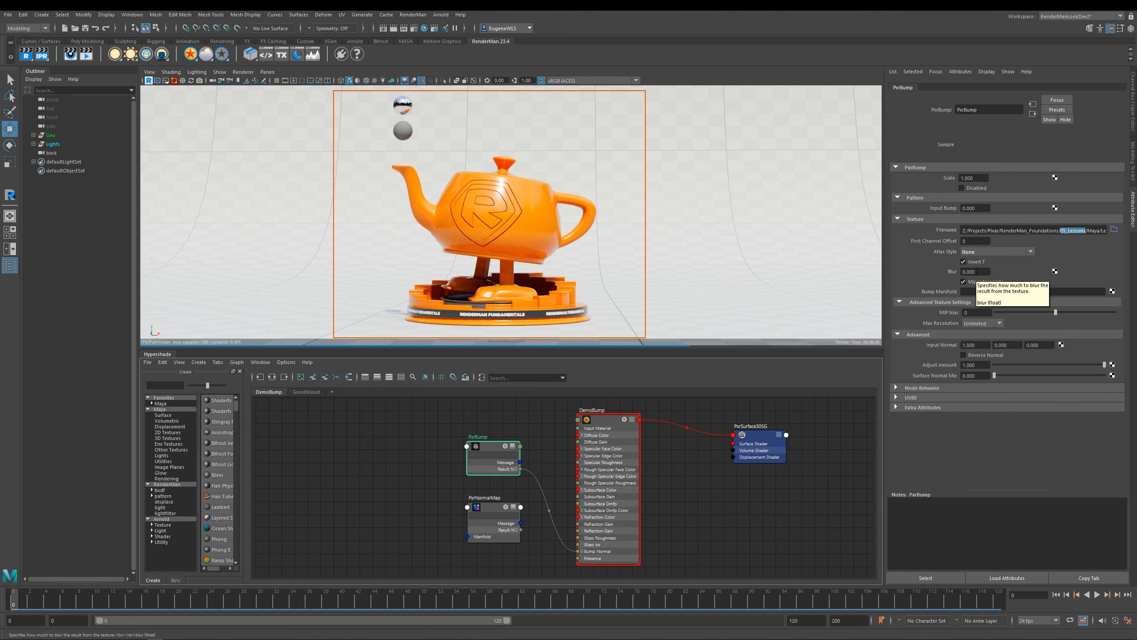
mouse_move(963, 261)
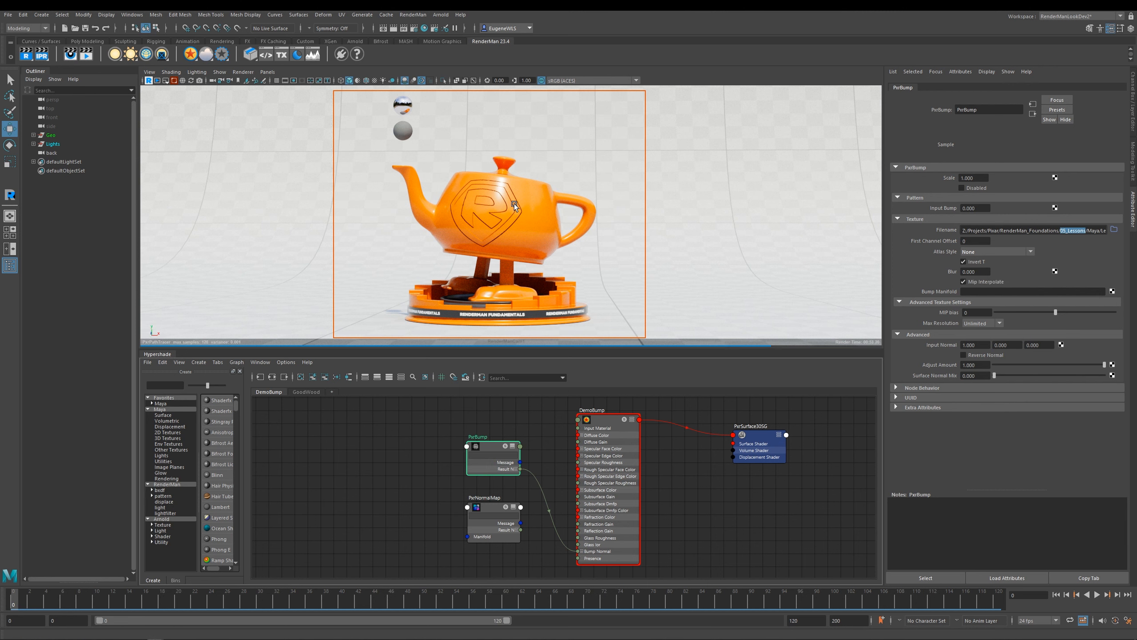
mouse_move(518, 223)
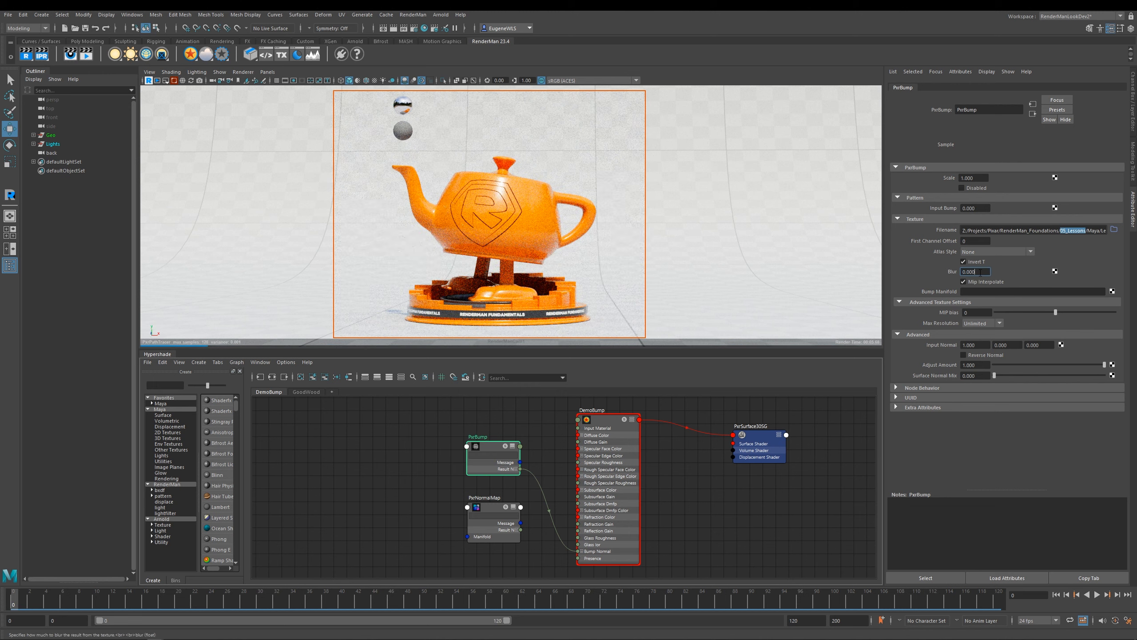
Set PxrBump Blur to 0.002 and Scale to 0.020.
text(0.002)
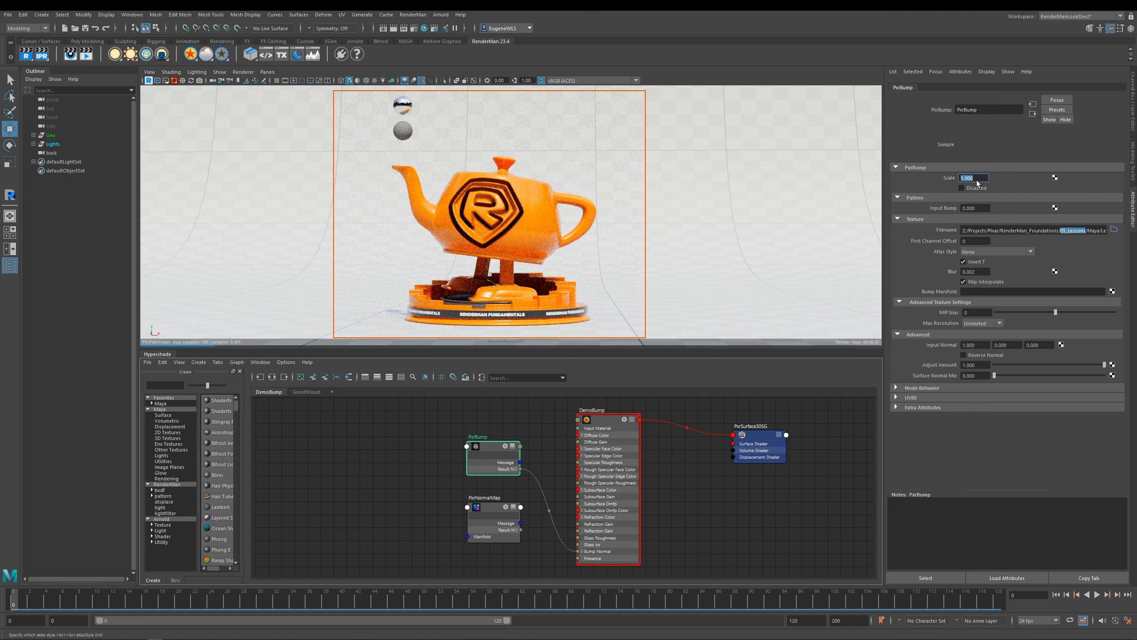
text(0.00)
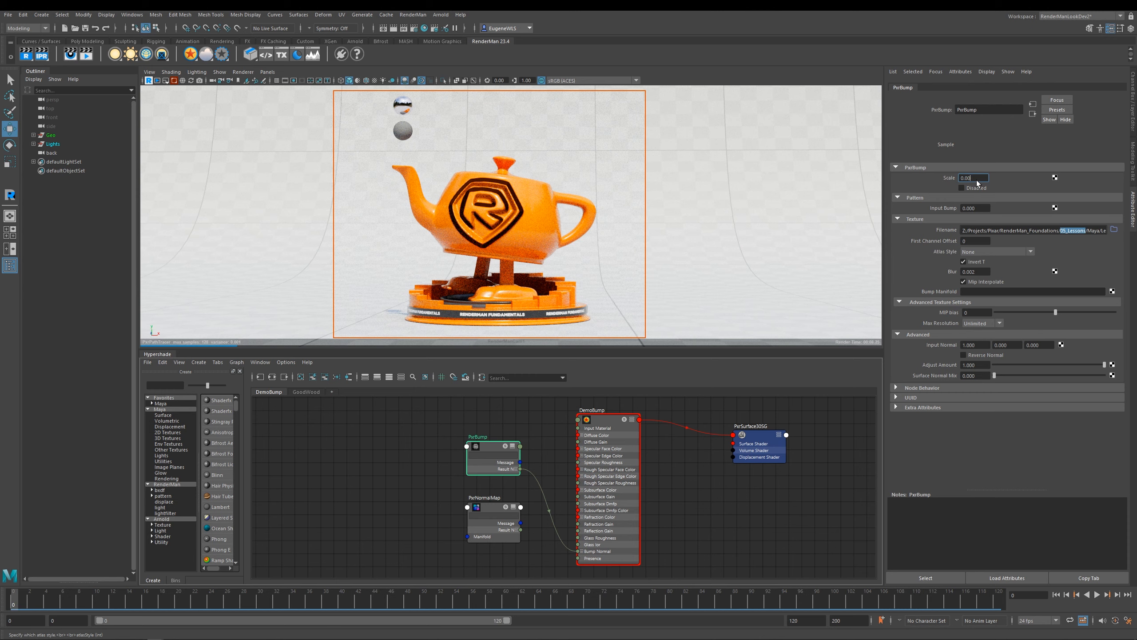
text(0.020)
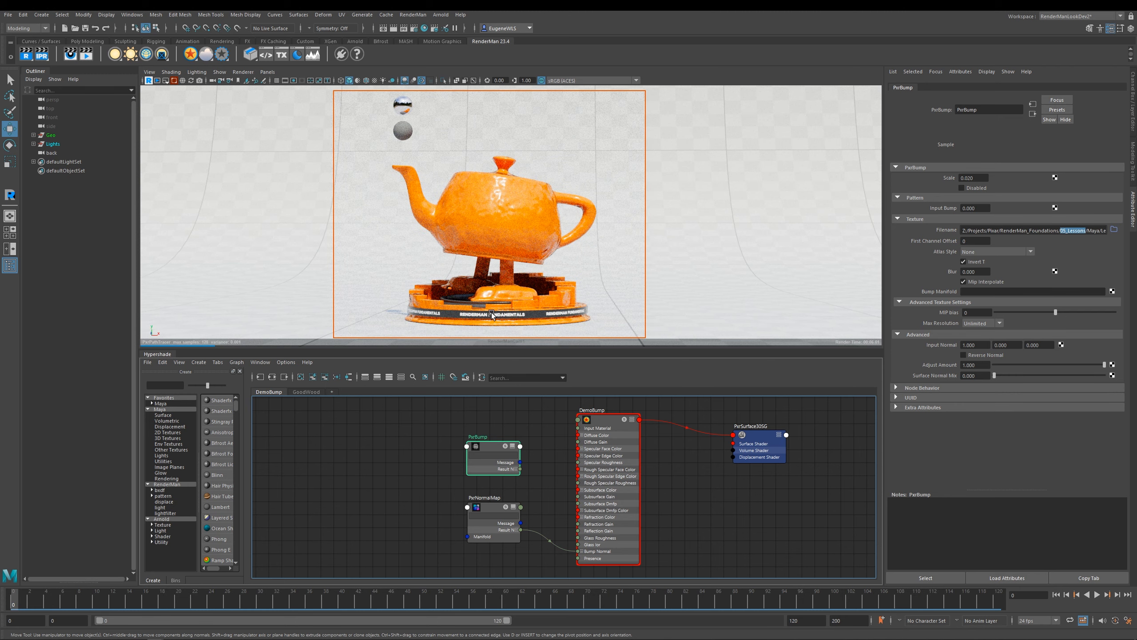
Give PxrNormalMap a Custom orientation with Flip X enabled.
click(484, 497)
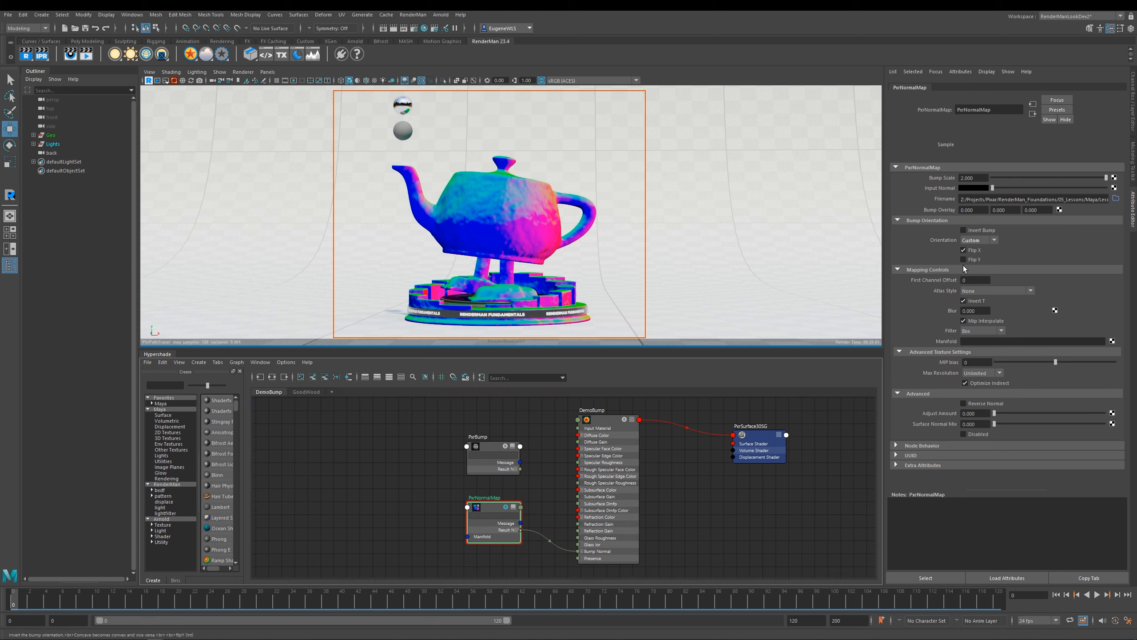
click(994, 240)
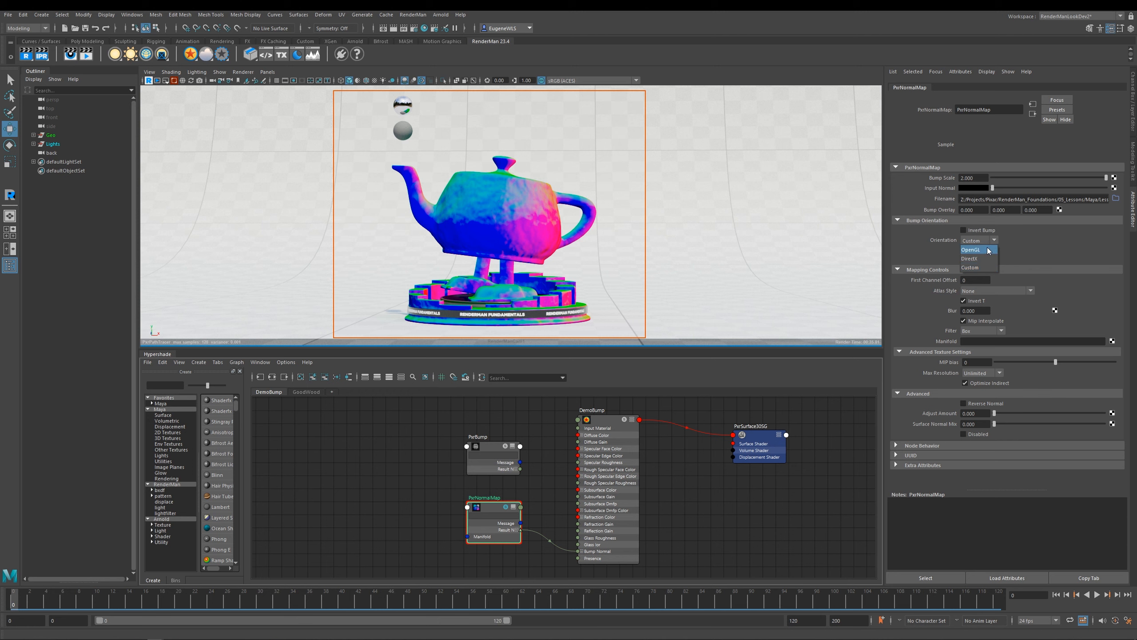
mouse_move(978, 257)
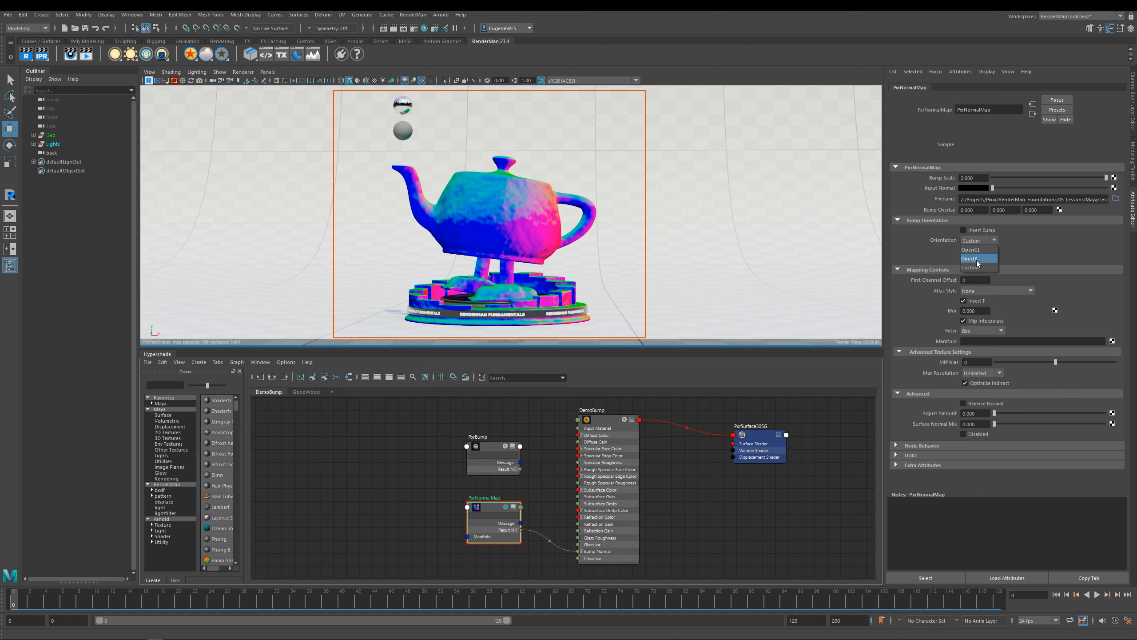
click(972, 267)
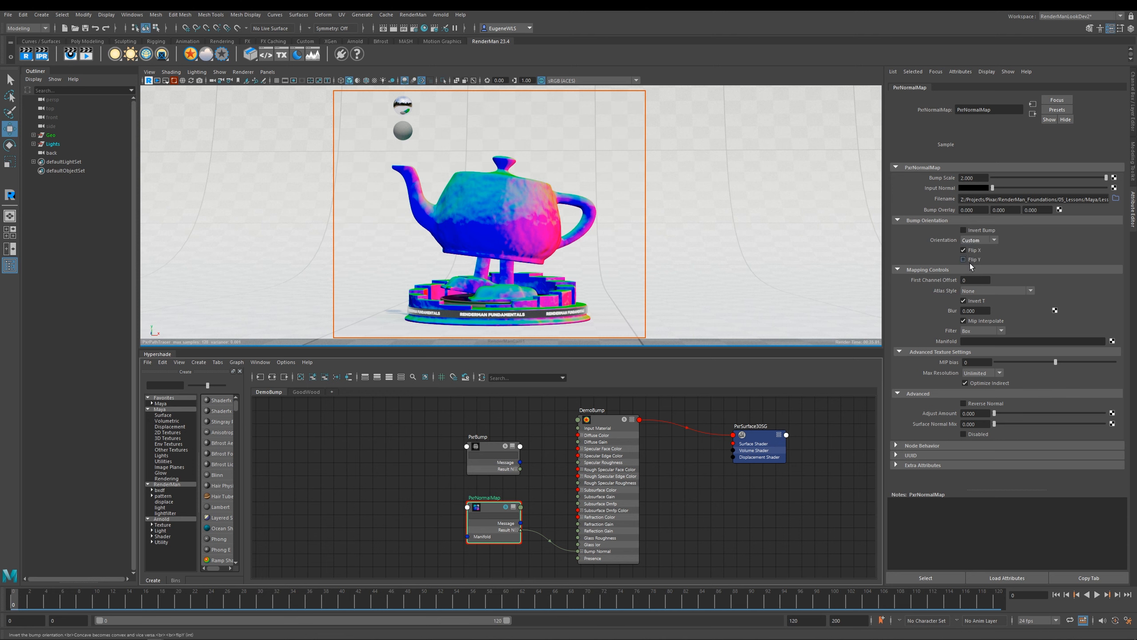
click(964, 250)
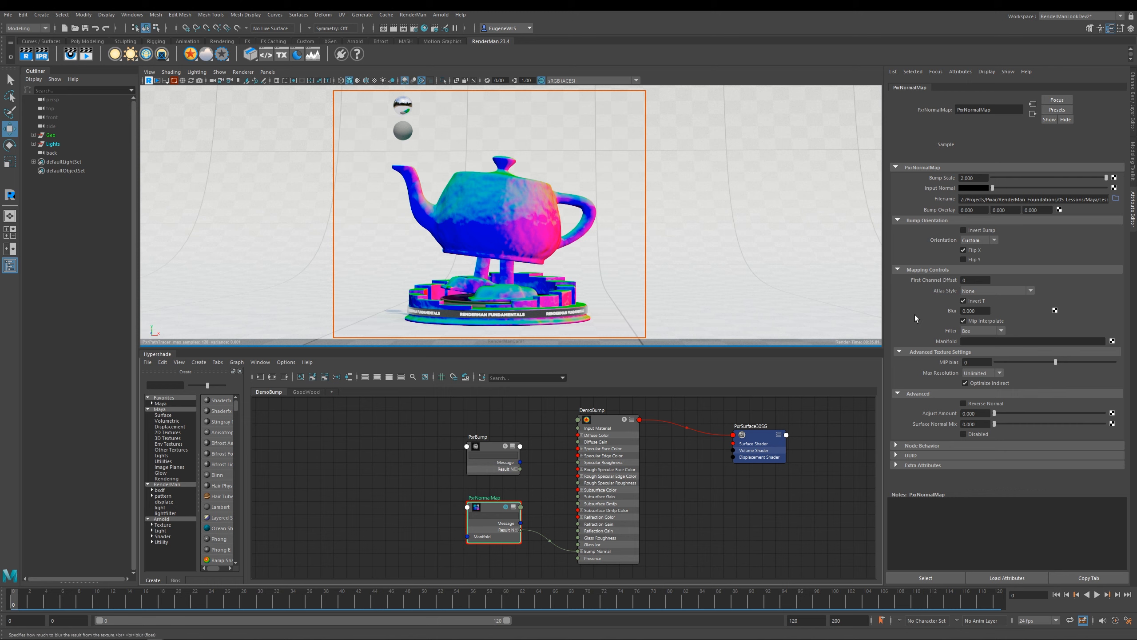
mouse_move(1016, 345)
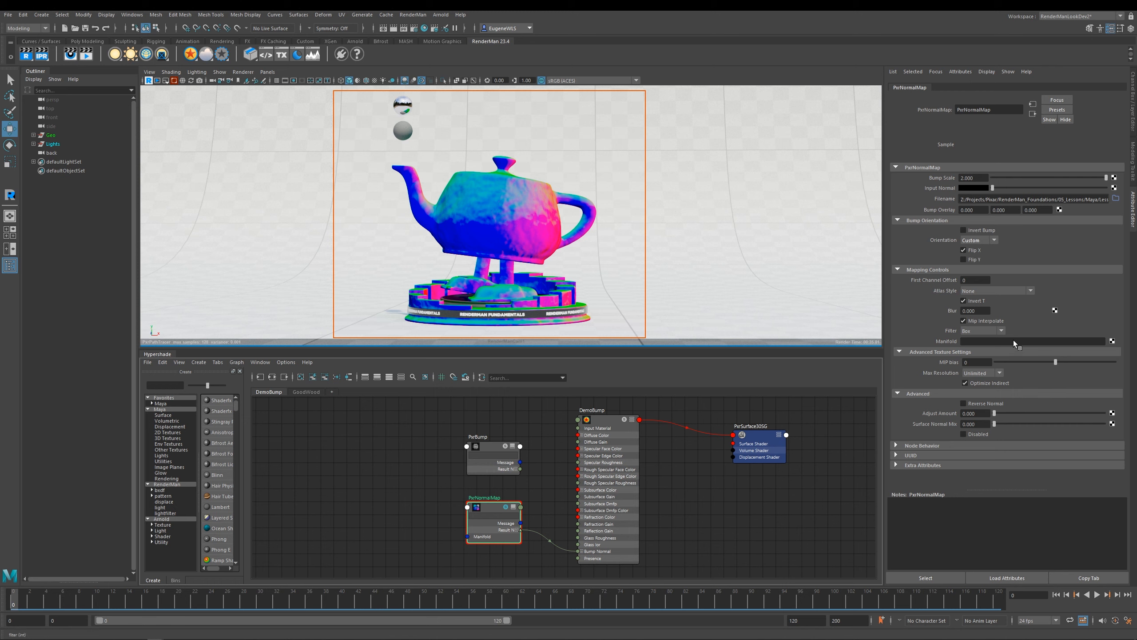
mouse_move(972, 349)
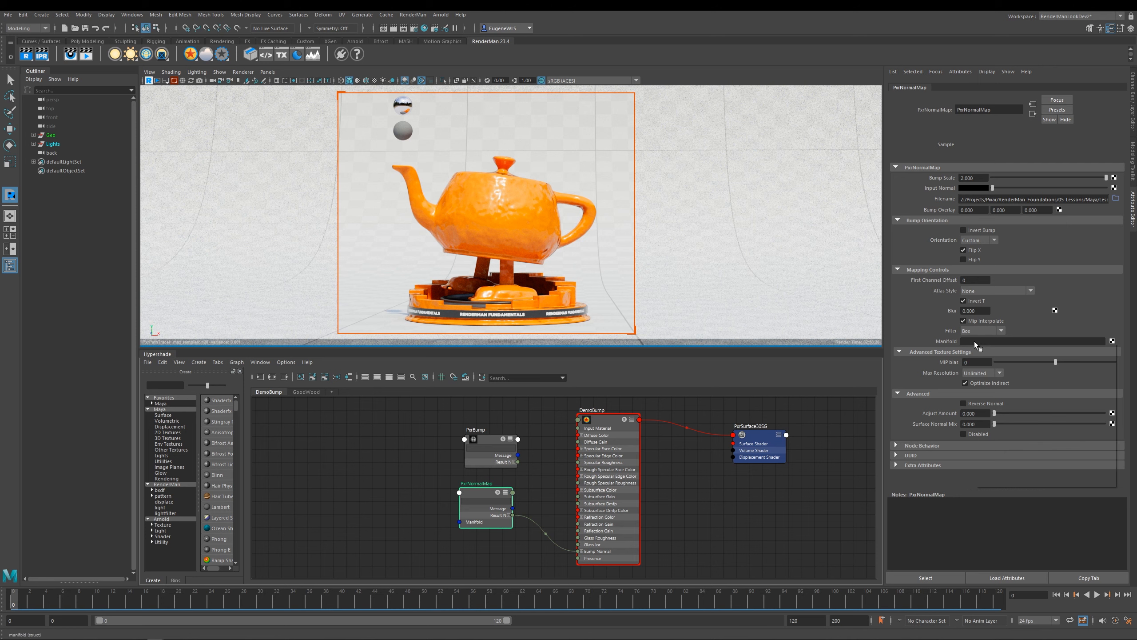
Create a PxrManifold2D for PxrNormalMap's Manifold and select PxrManifold2D12.
click(1115, 341)
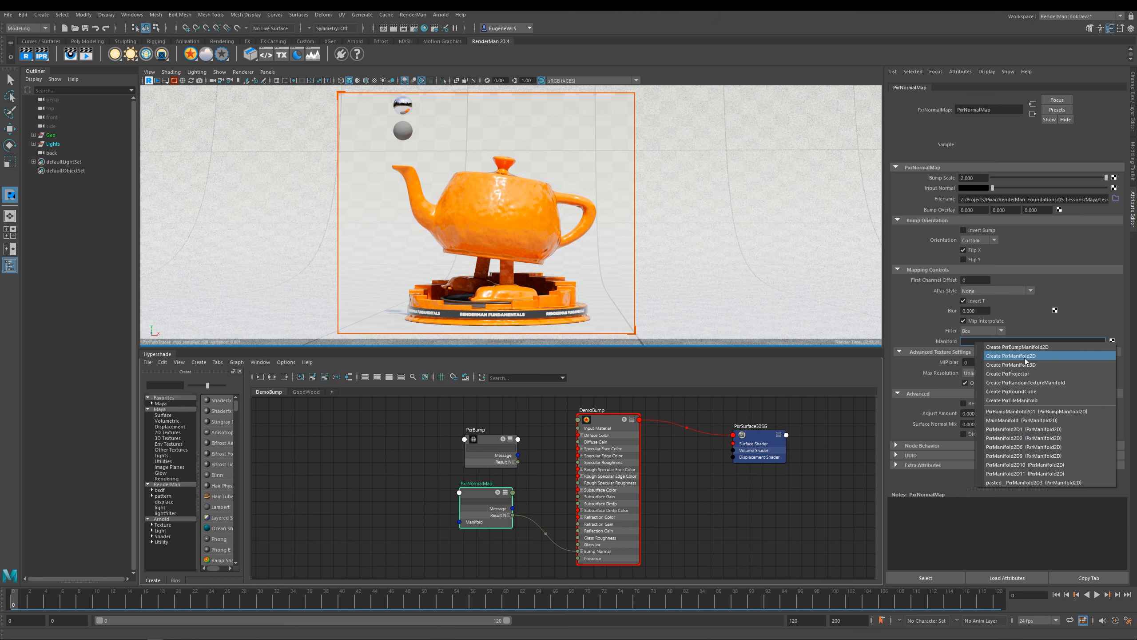
click(1012, 356)
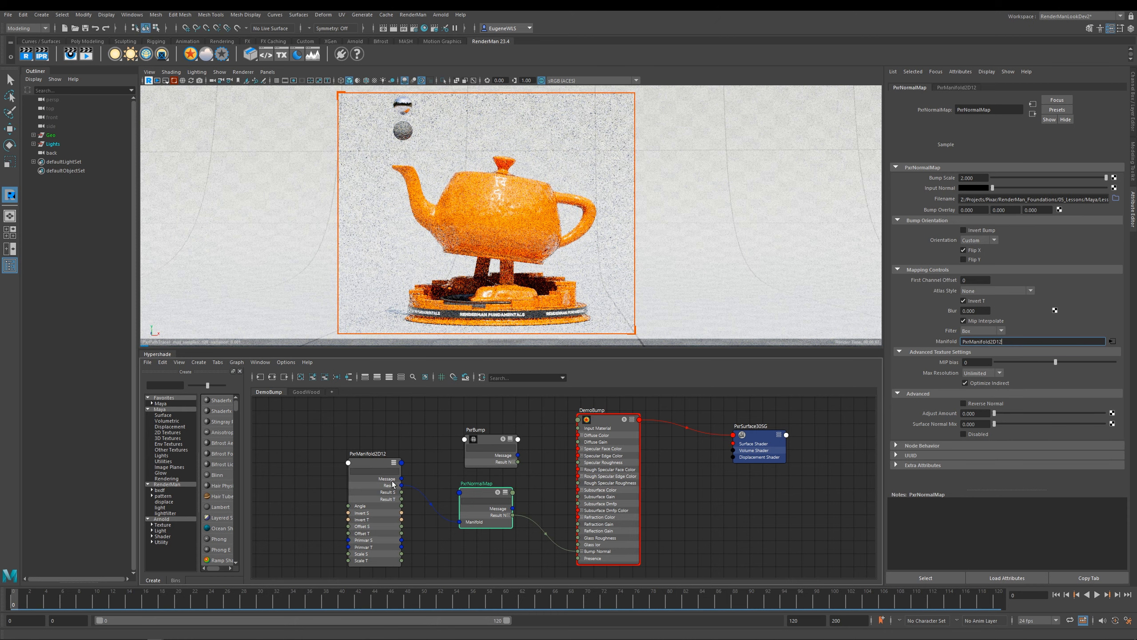
click(374, 462)
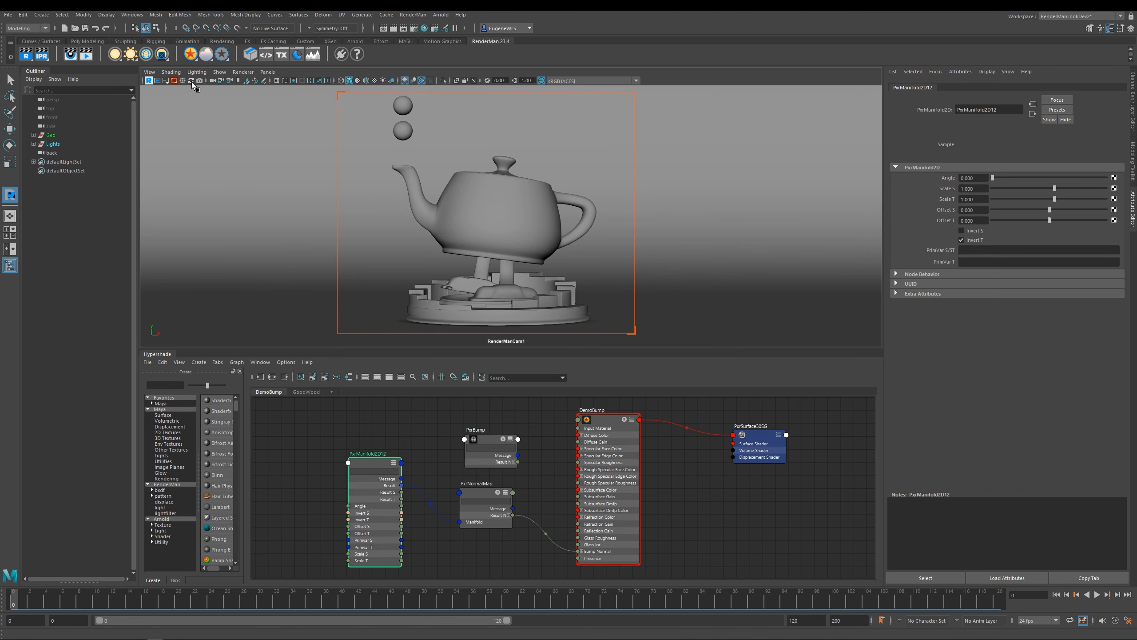
mouse_move(316, 277)
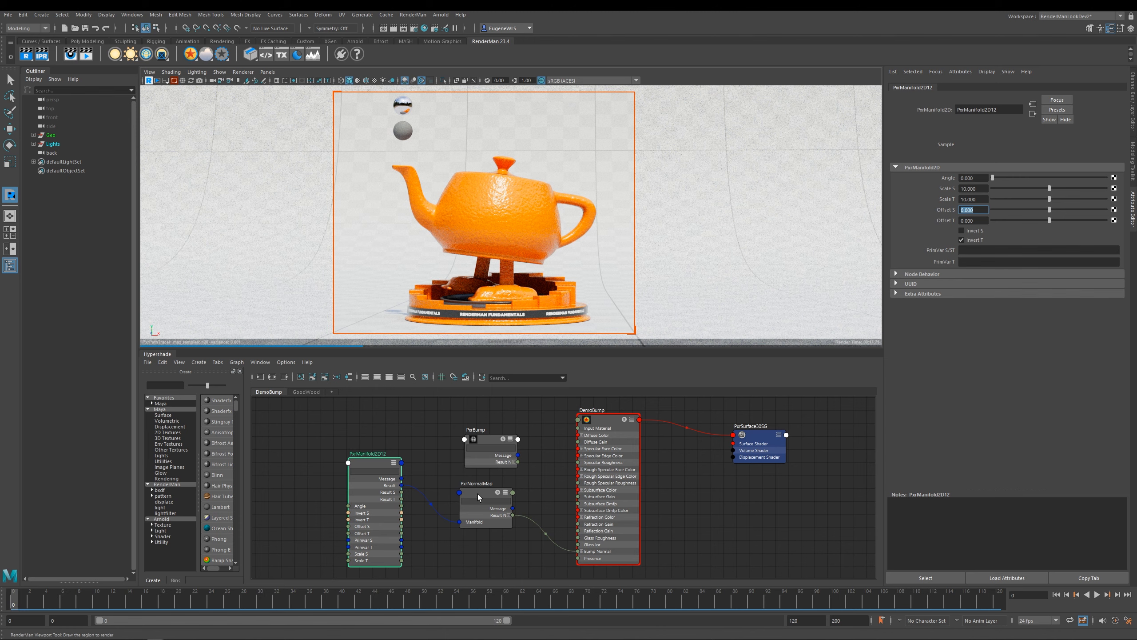
Set PxrManifold2D12 Scale S and Scale T to 10.
click(475, 483)
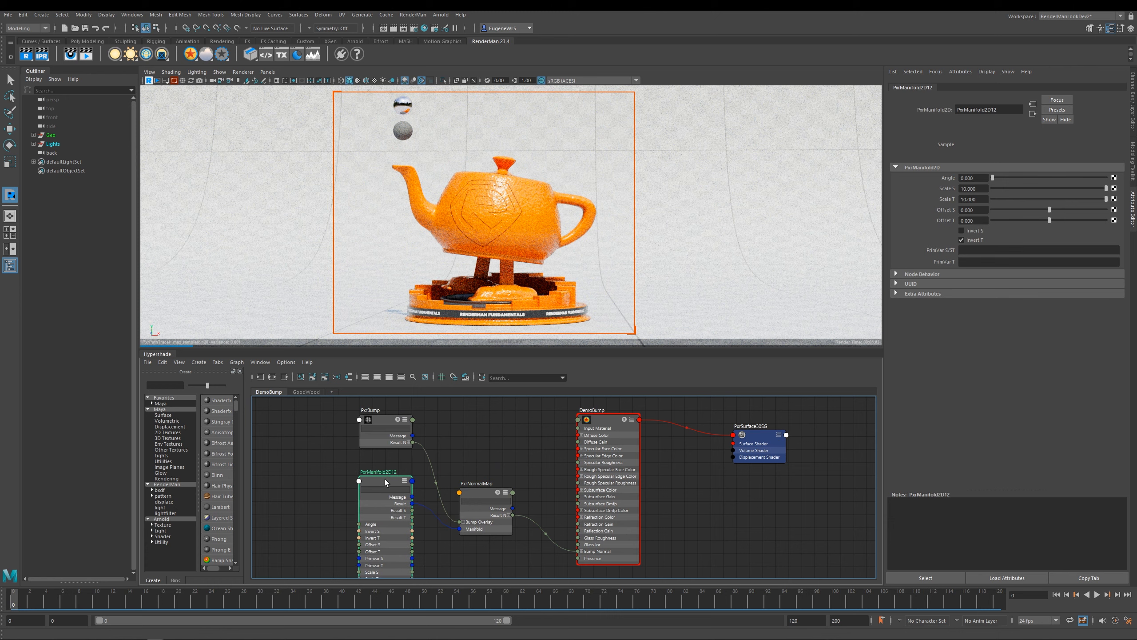
mouse_move(515, 223)
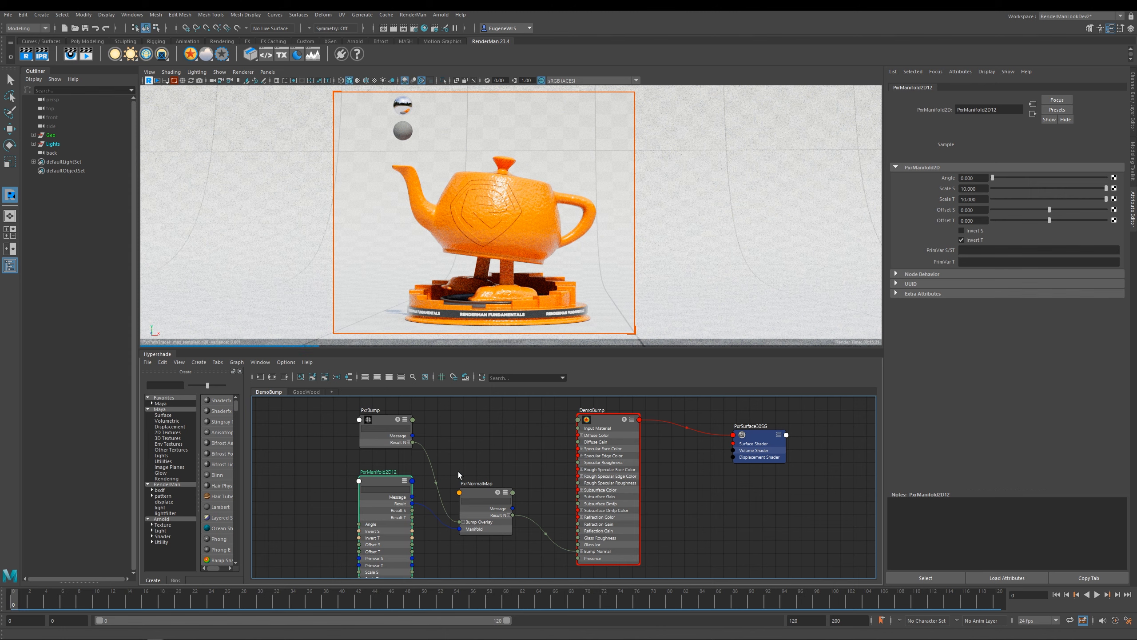
Select the PxrNormalMap node and adjust its Bump Scale.
click(482, 456)
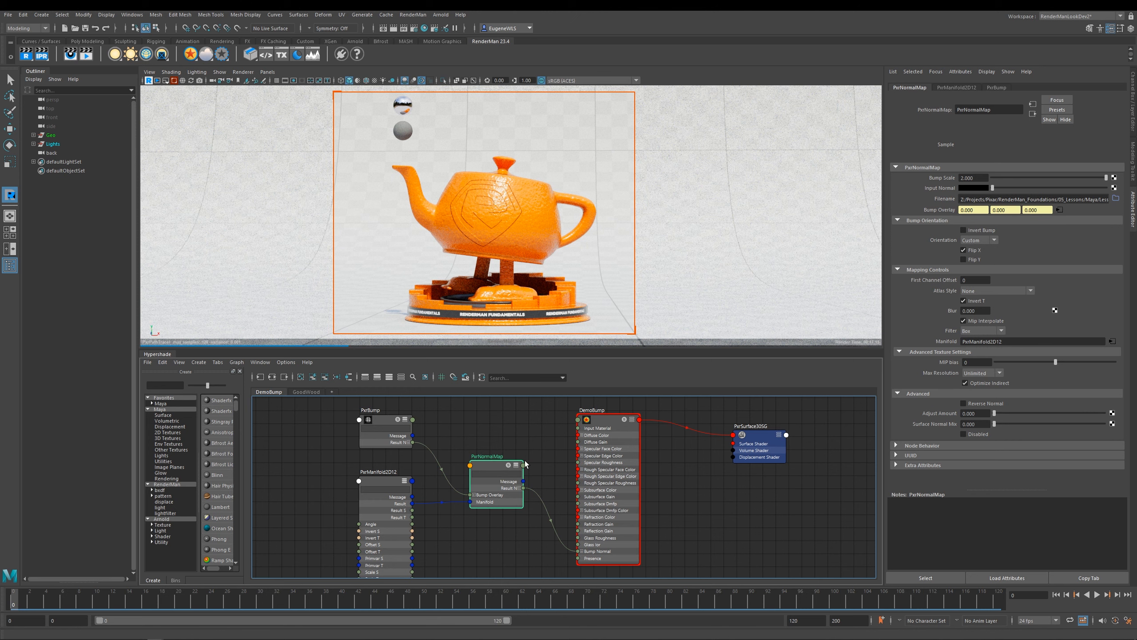
click(384, 421)
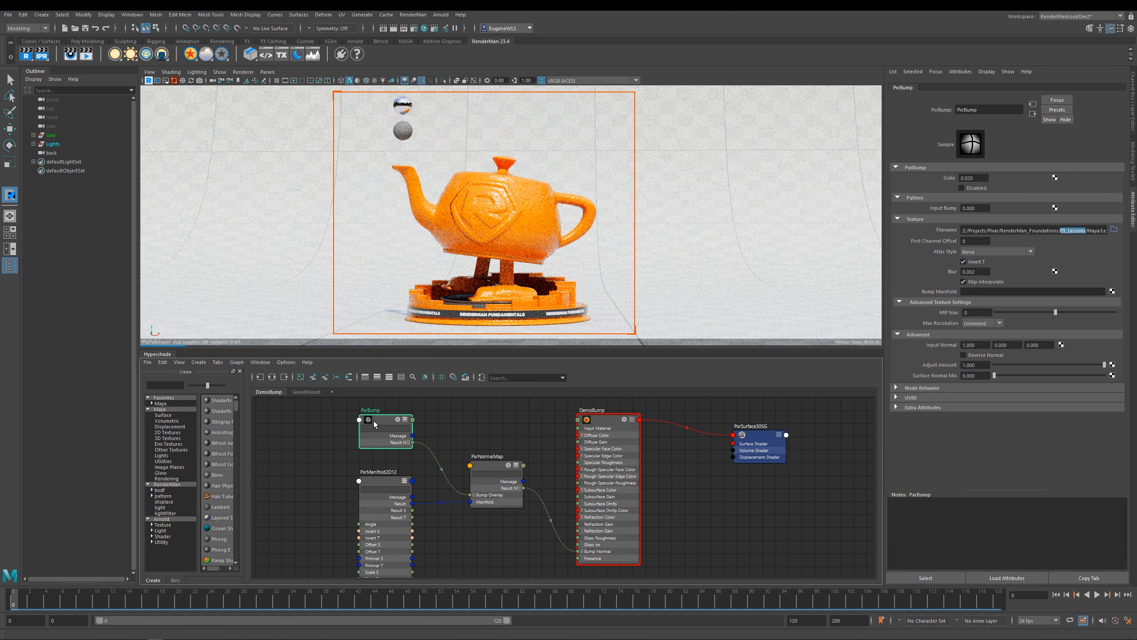
click(488, 456)
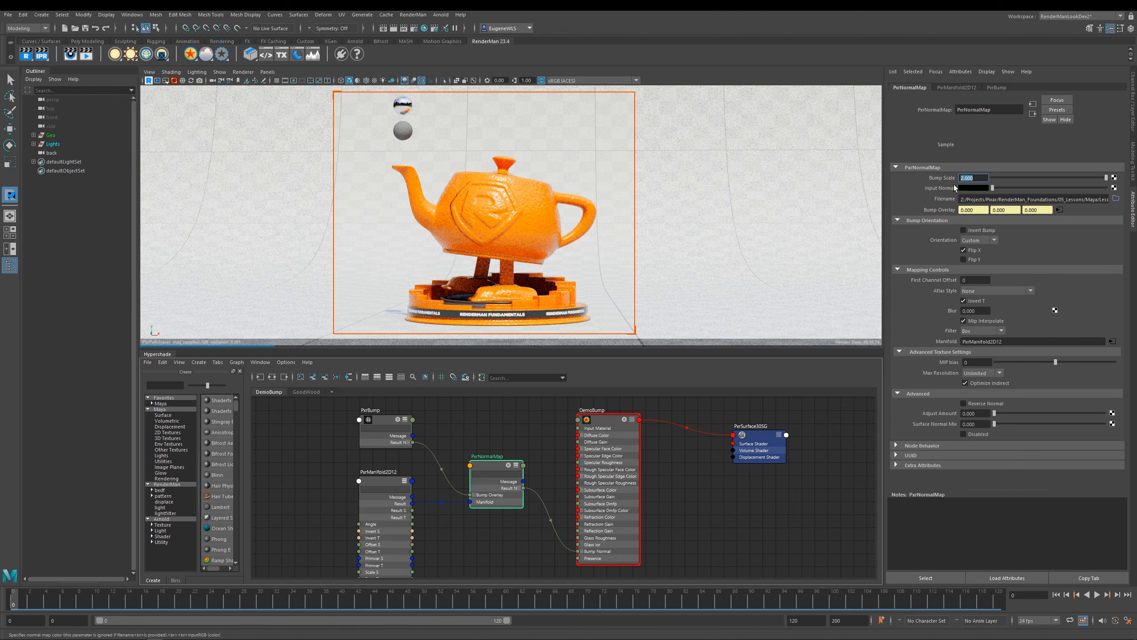
mouse_move(595, 225)
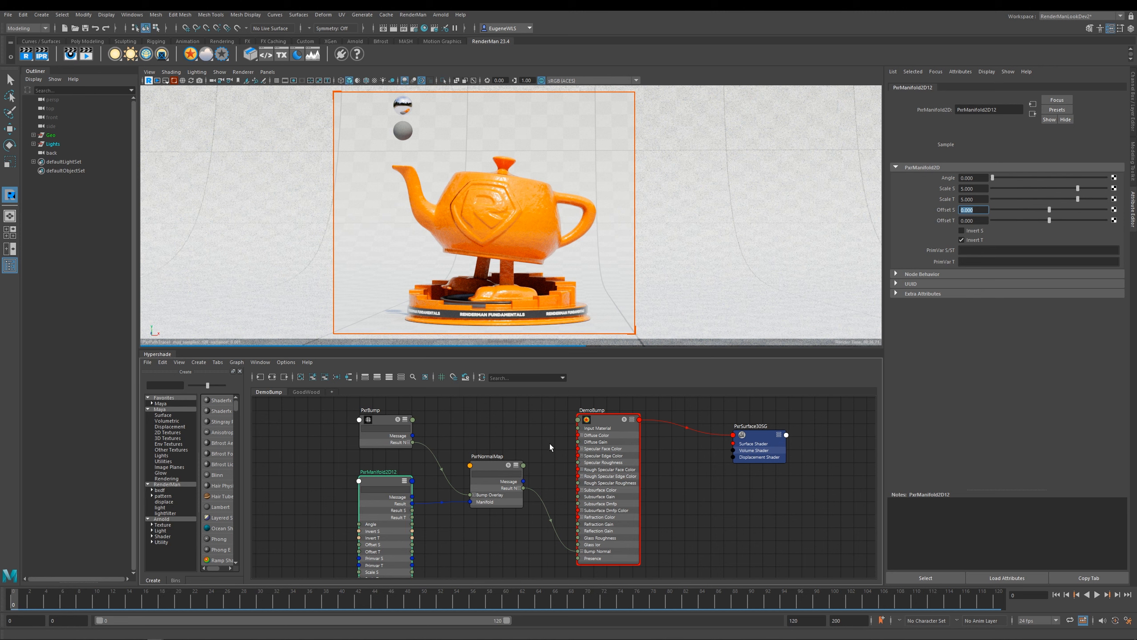
mouse_move(537, 428)
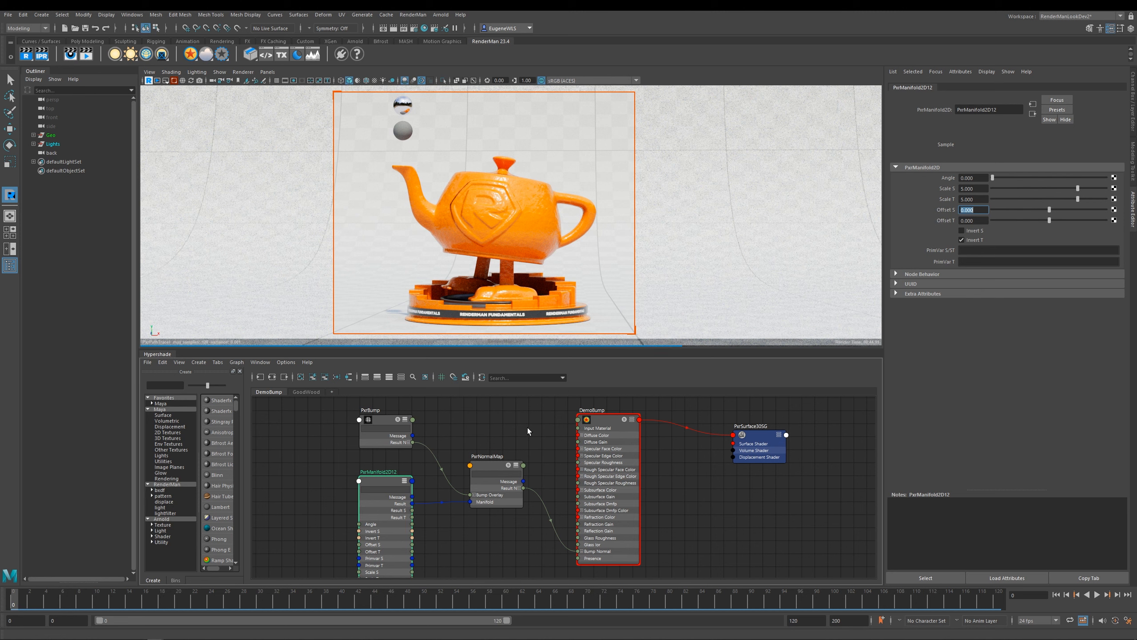
mouse_move(535, 436)
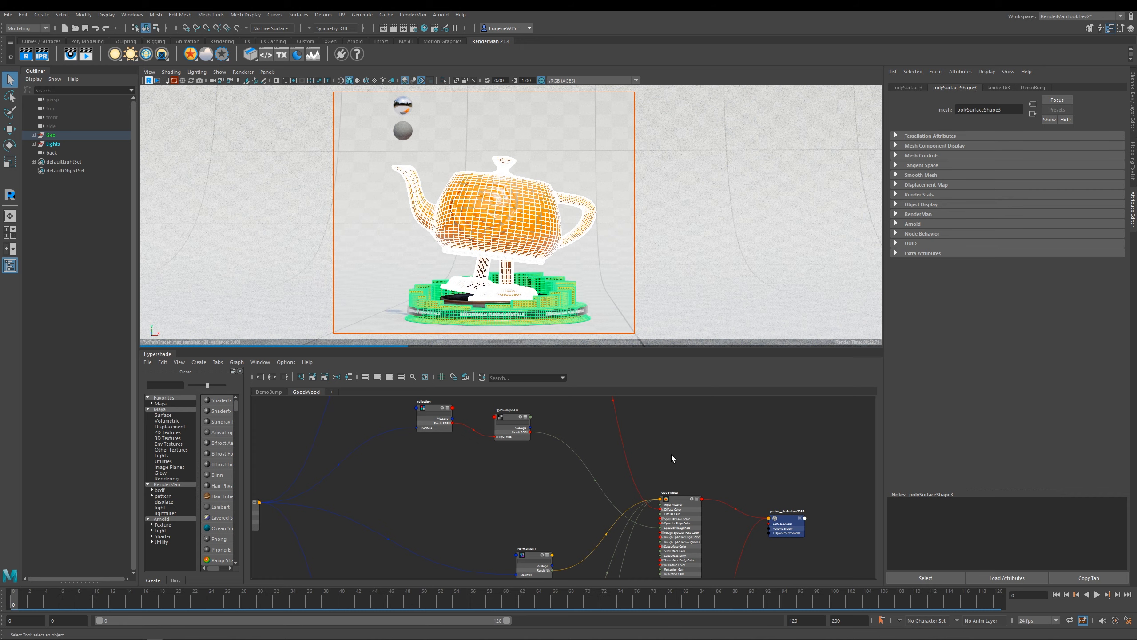
Select the teapot's GoodWood material to show its PxrSurface settings.
right_click(674, 501)
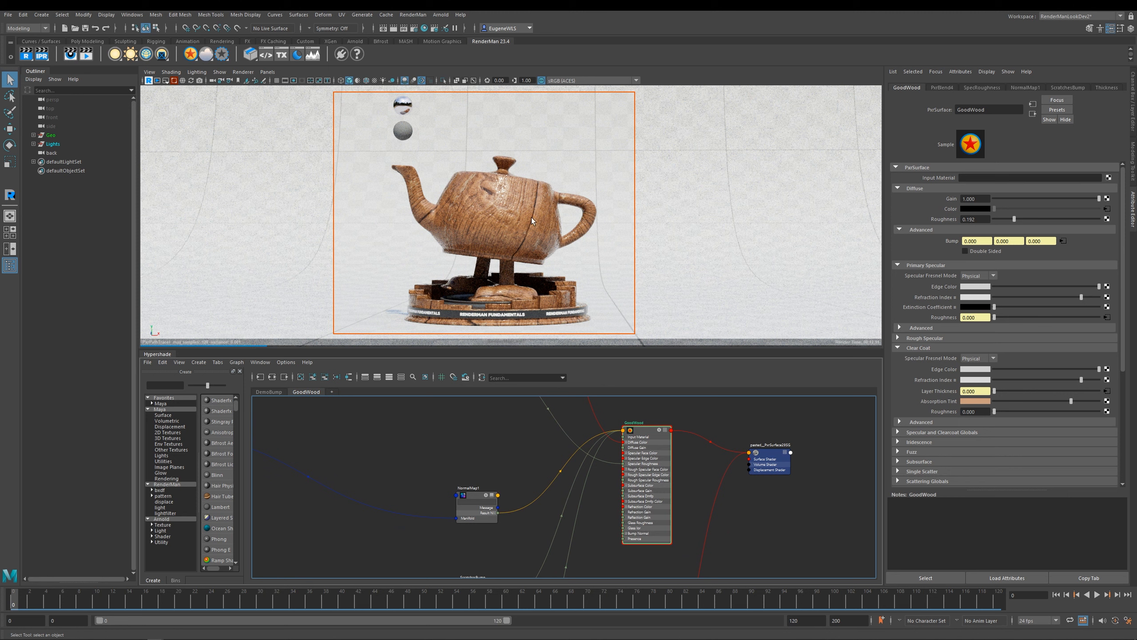
mouse_move(560, 243)
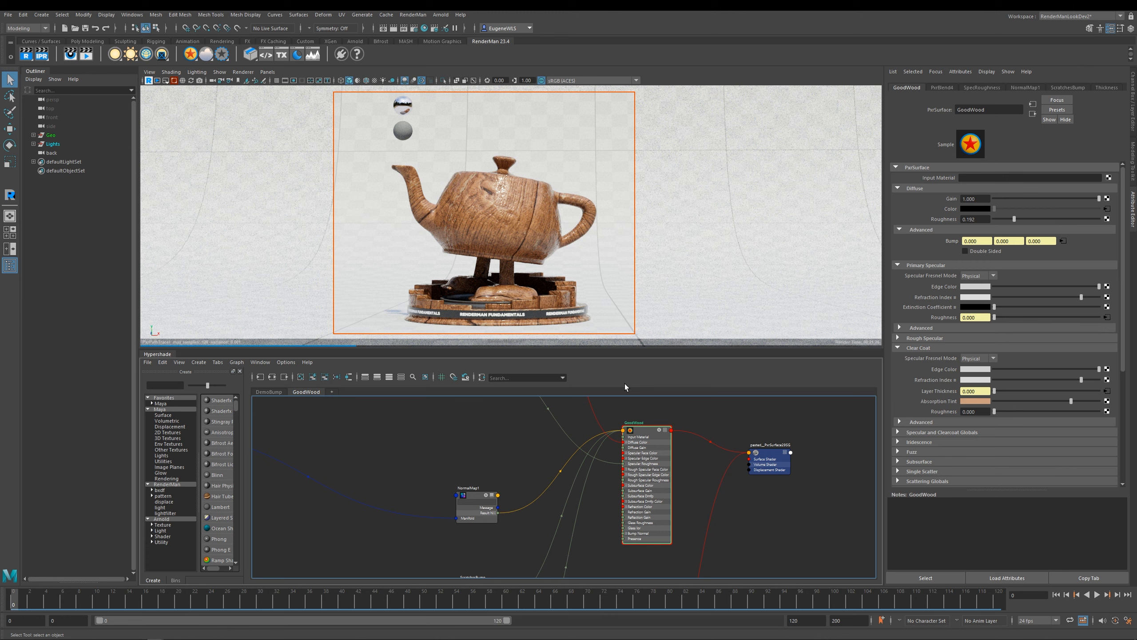
mouse_move(497, 186)
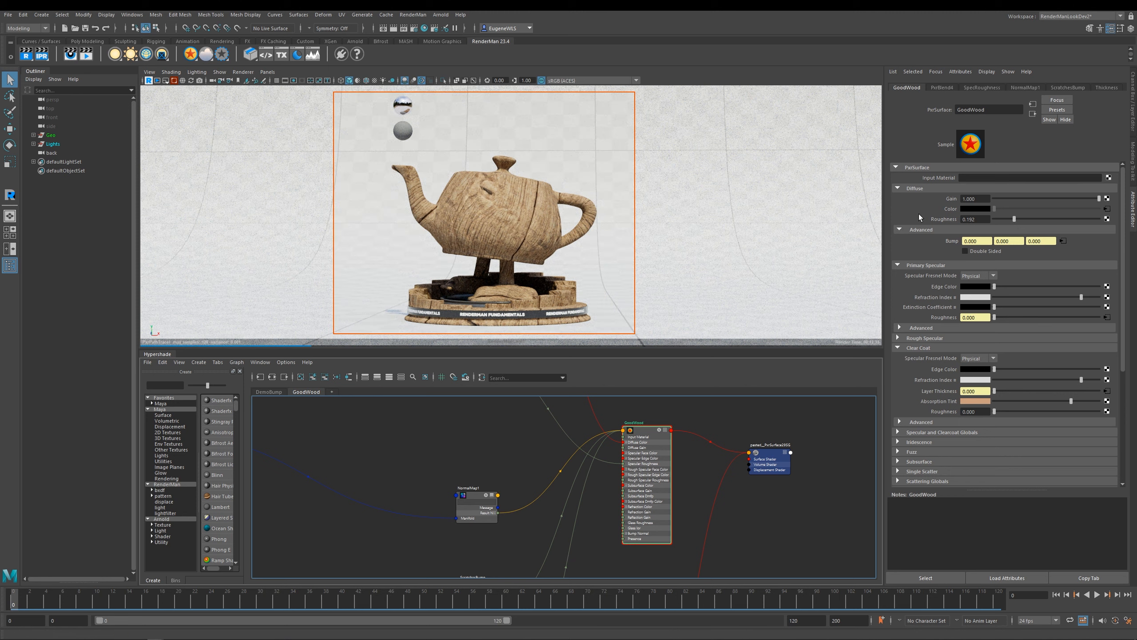
mouse_move(1062, 240)
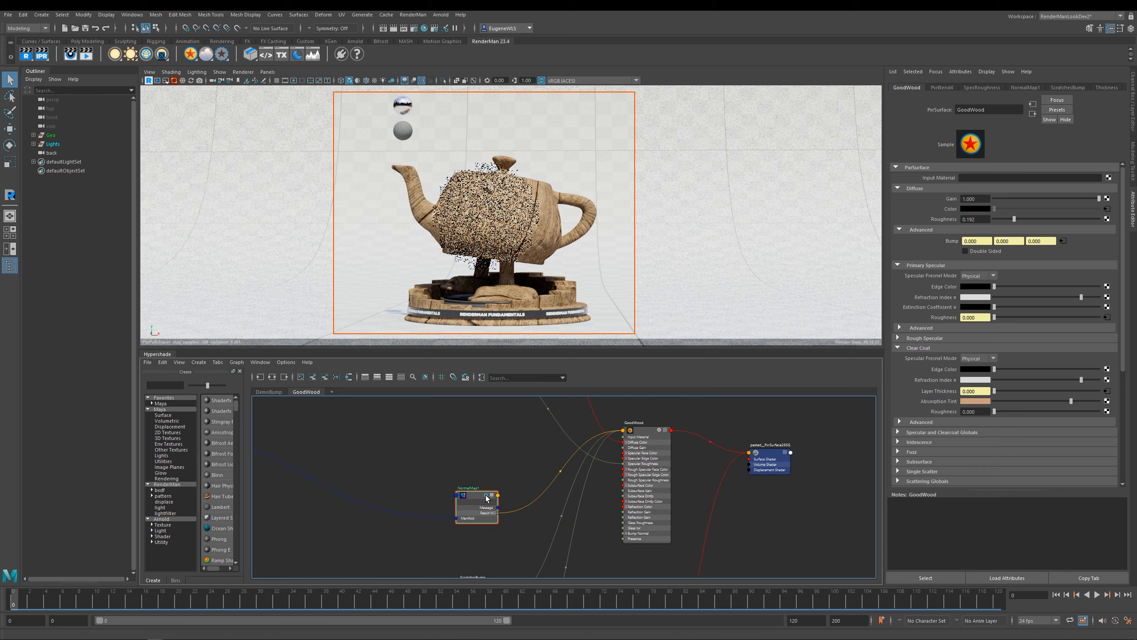
Select NormalMap1, then set GoodWood's Primary Specular Edge Color to light grey.
click(1025, 87)
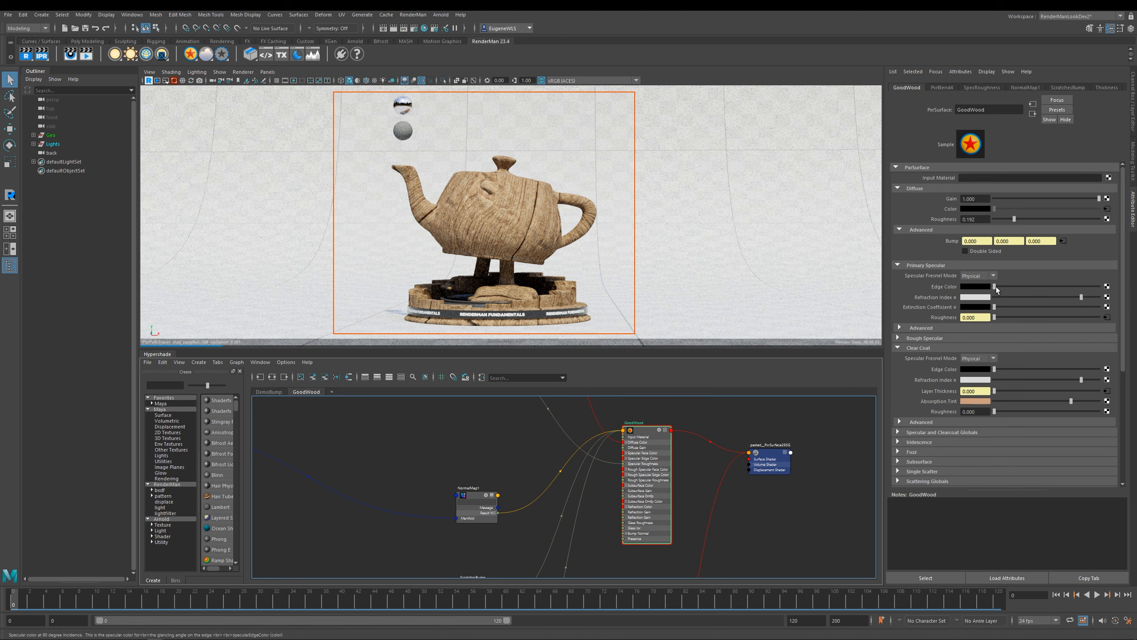
click(920, 327)
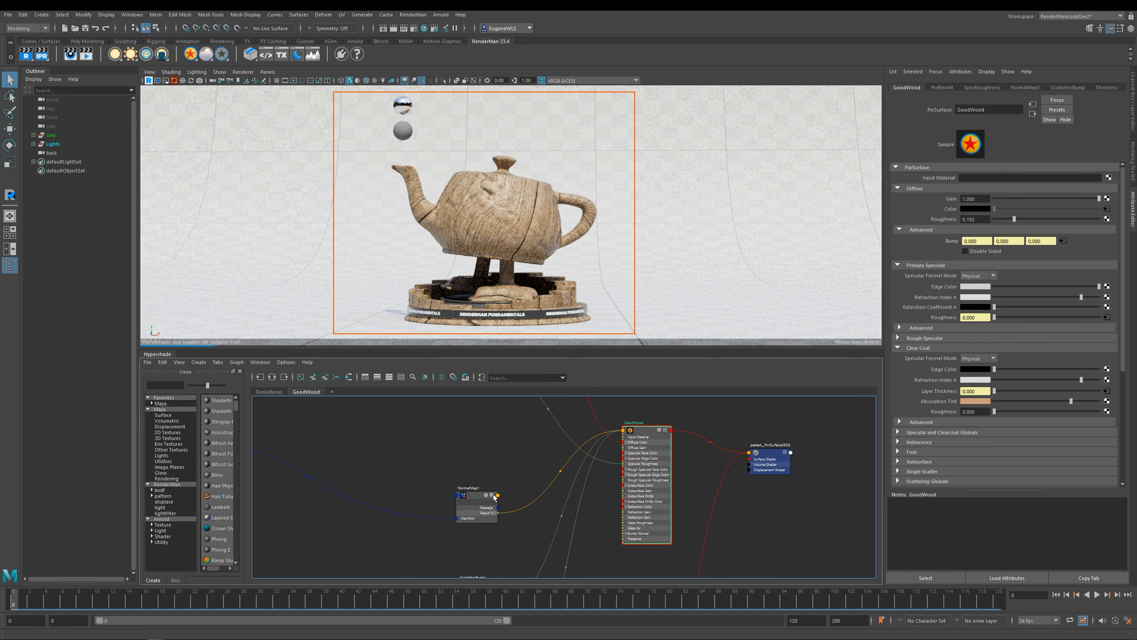
click(920, 327)
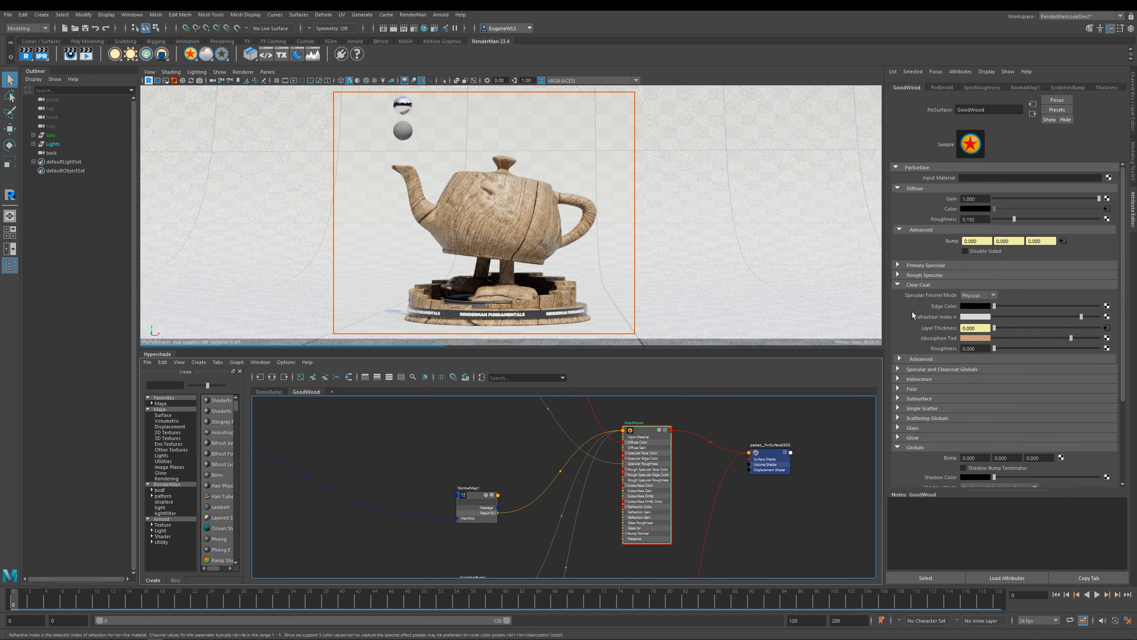
mouse_move(564, 218)
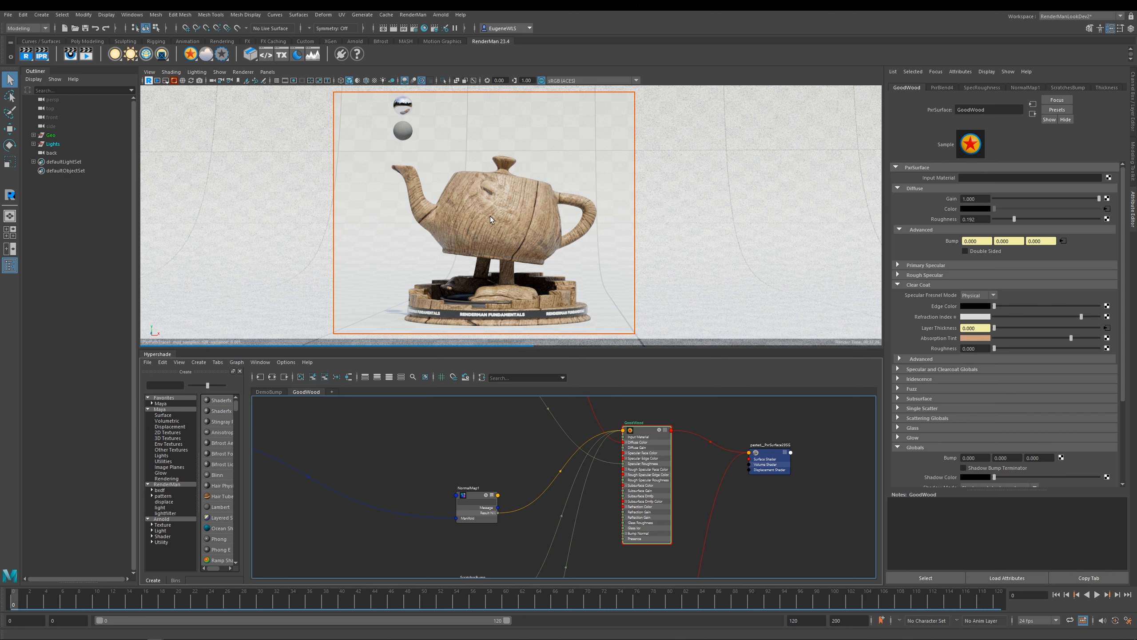
mouse_move(485, 220)
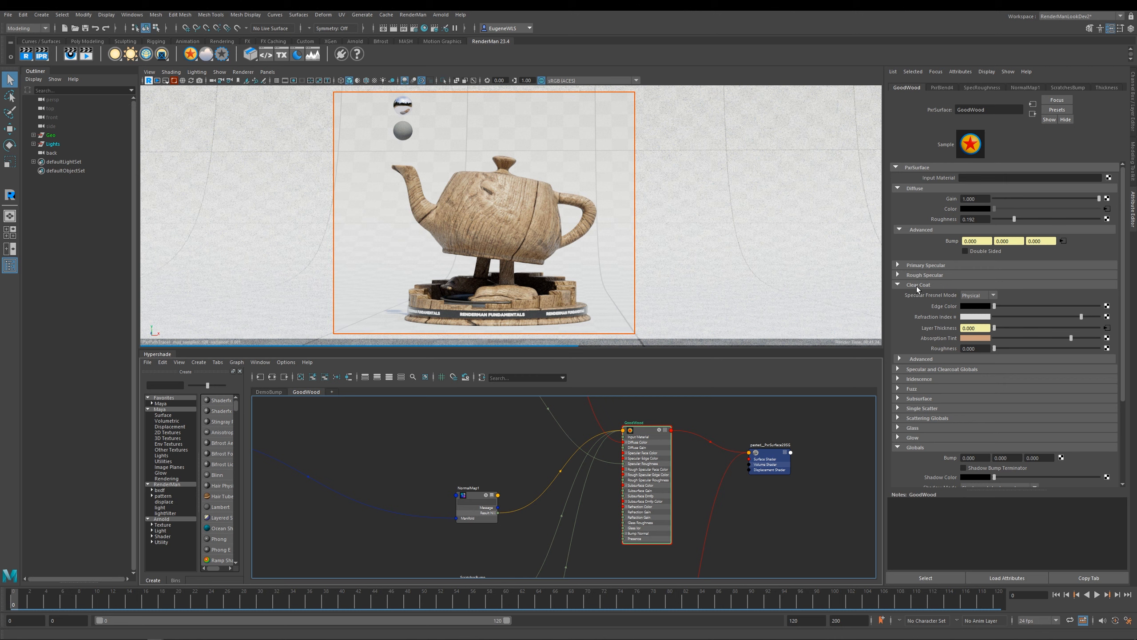
mouse_move(1068, 337)
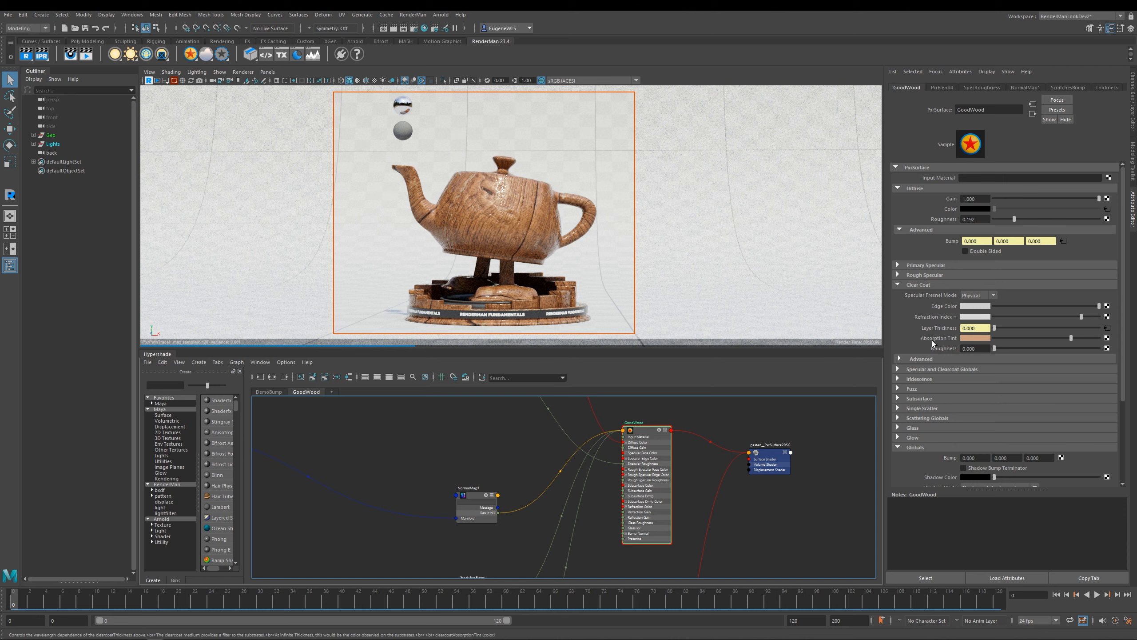
Adjust GoodWood's Clear Coat settings, tinting its absorption orange.
click(926, 358)
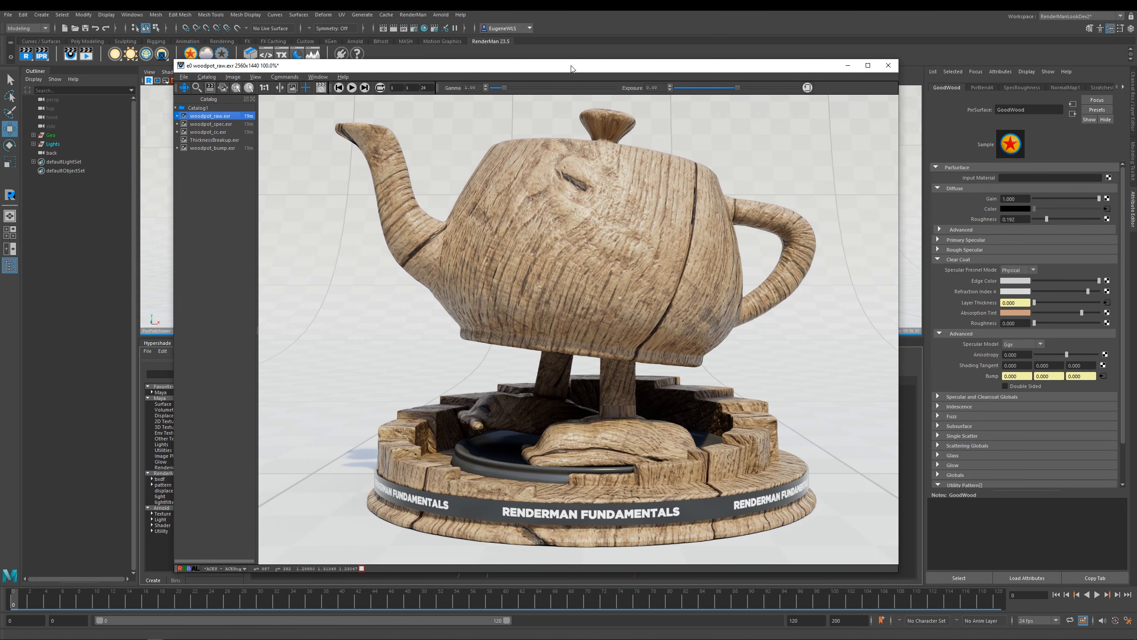
mouse_move(573, 218)
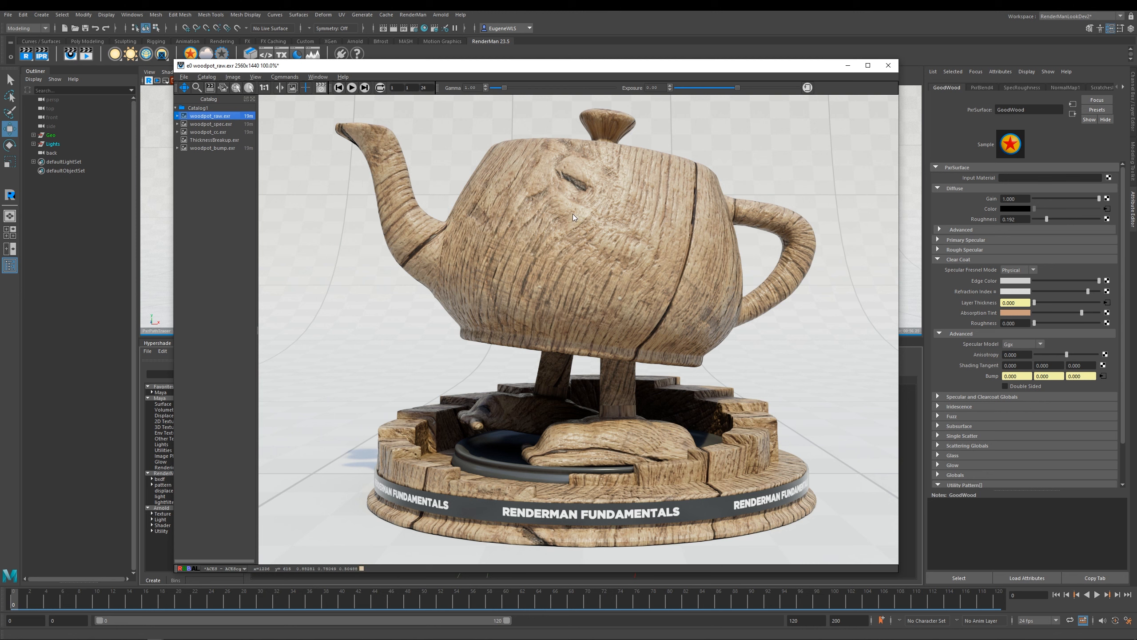
Expand the wood shader's primary specular, view woodpot_spec and woodpot_cc, then ThicknessBreakup map.
click(965, 239)
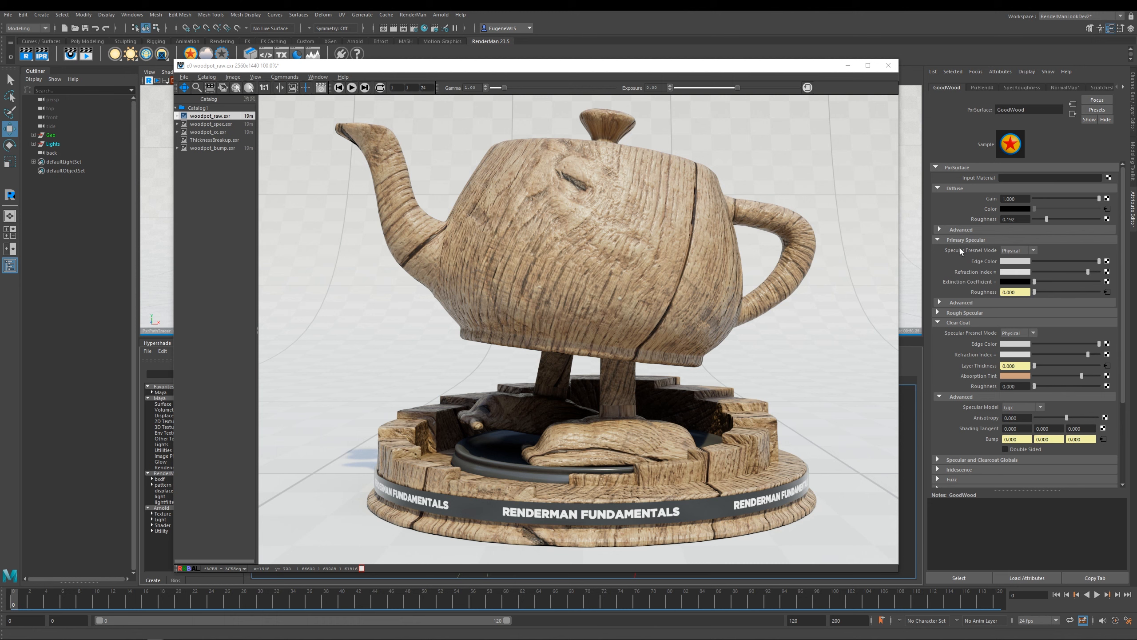
click(210, 124)
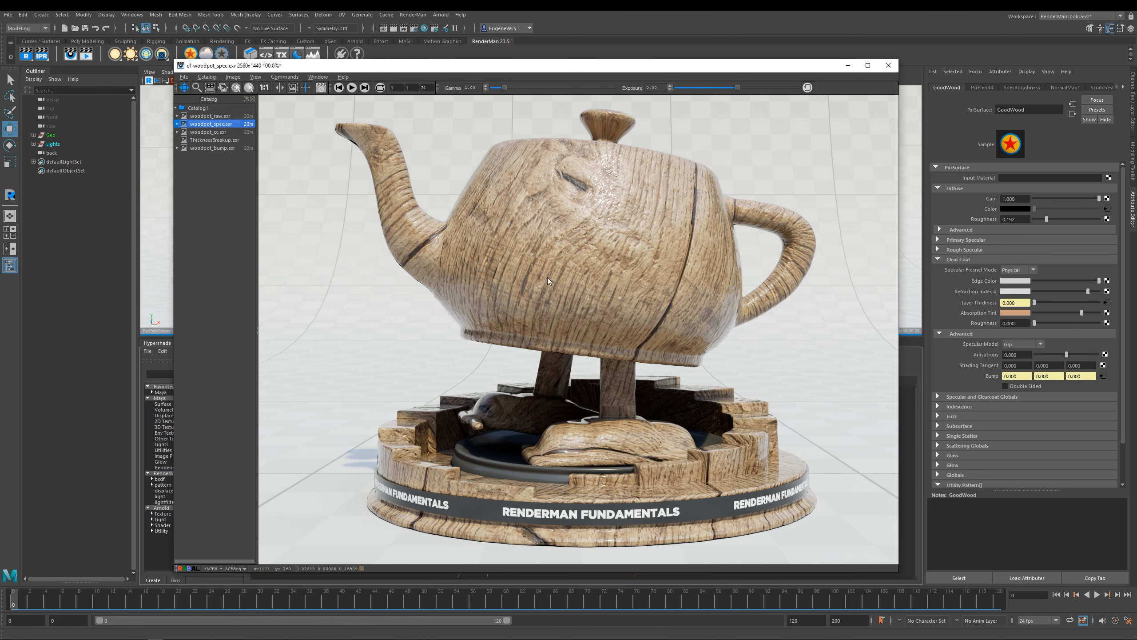
mouse_move(605, 304)
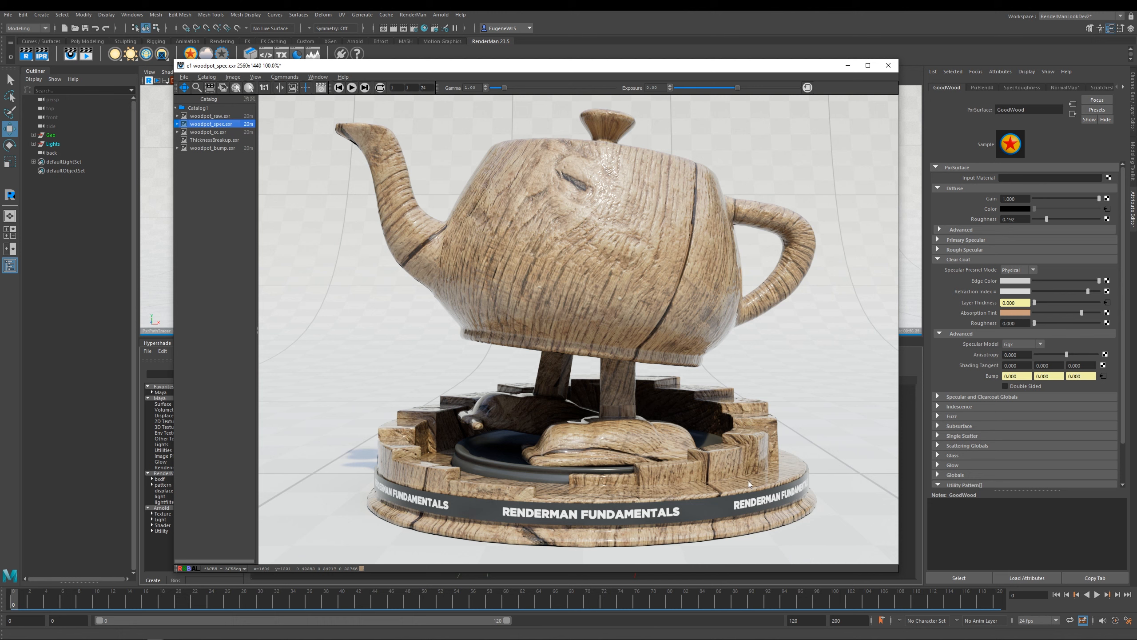
mouse_move(790, 467)
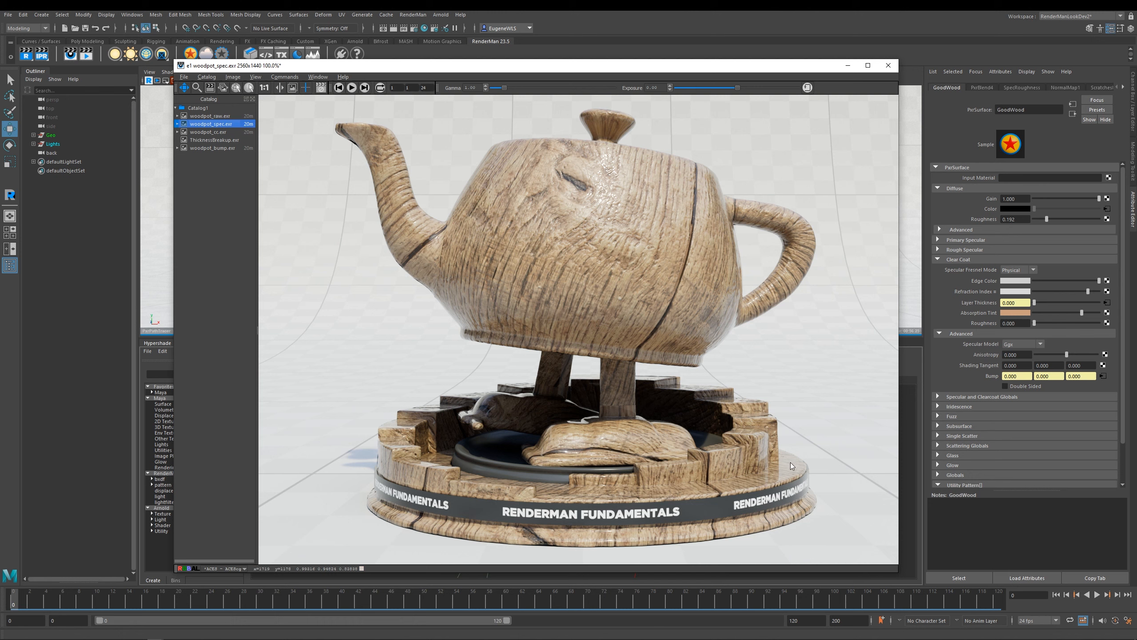
click(210, 132)
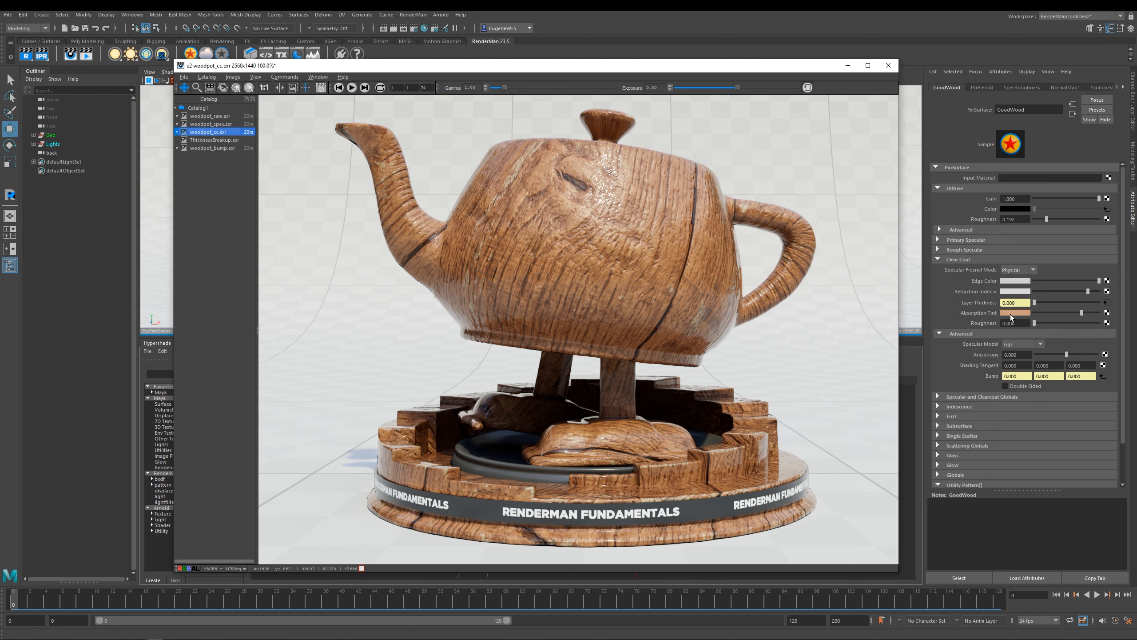
mouse_move(1013, 318)
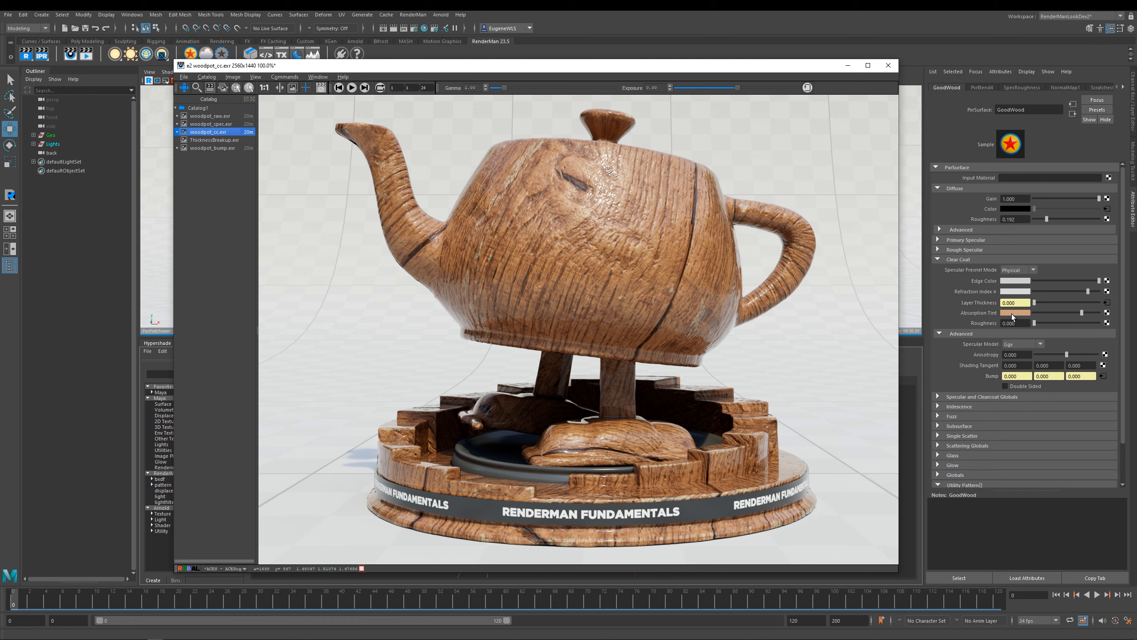
mouse_move(698, 240)
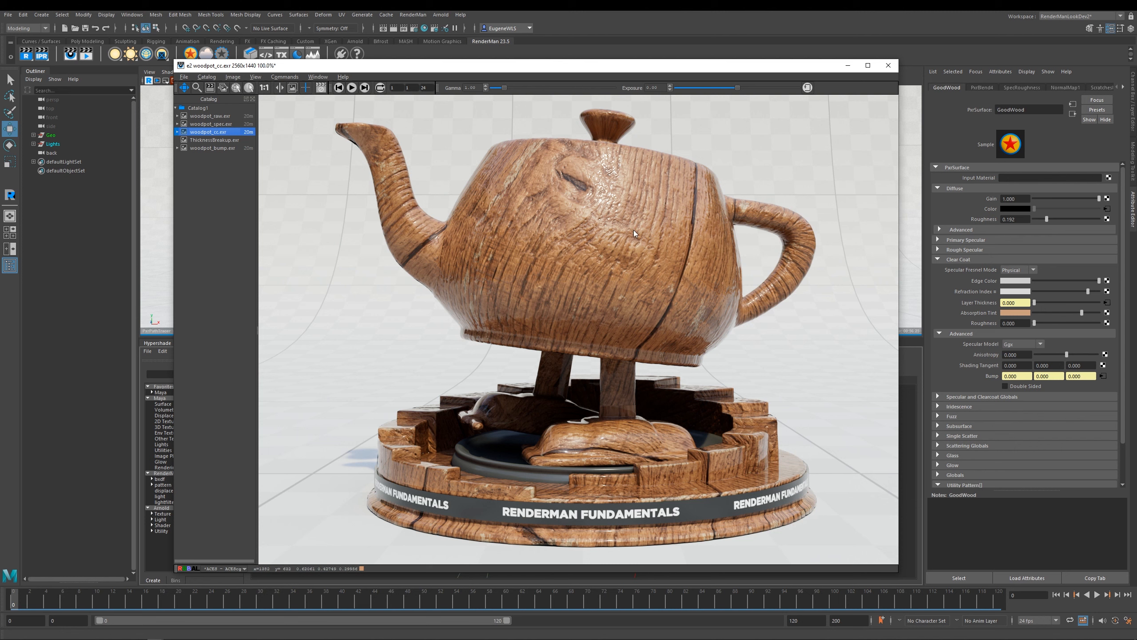
mouse_move(444, 478)
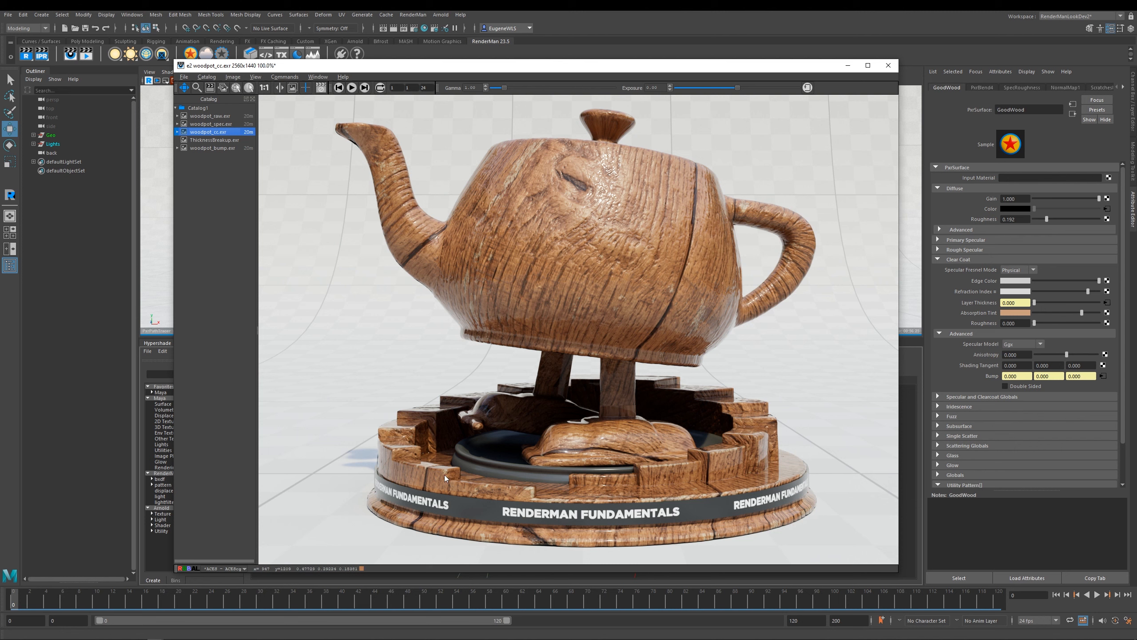
mouse_move(501, 219)
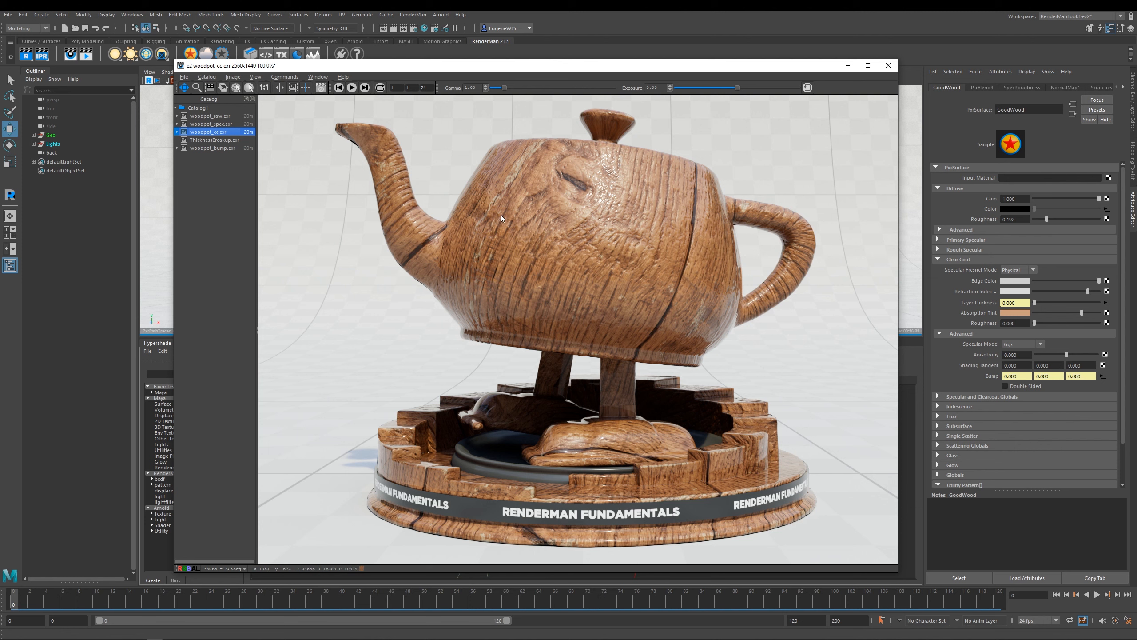
mouse_move(540, 165)
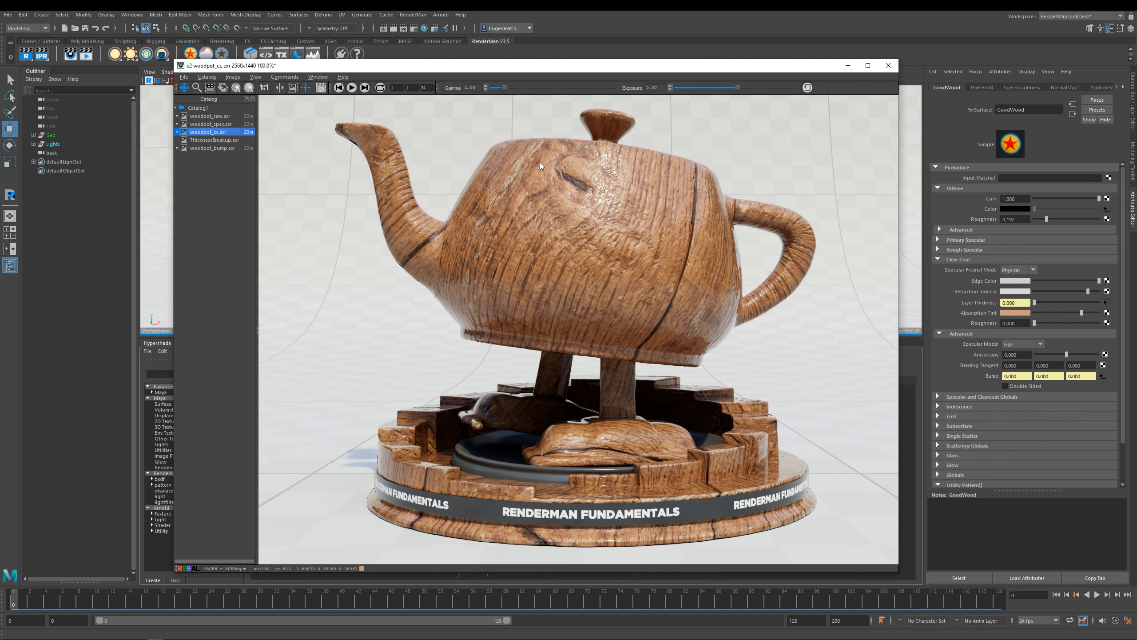
mouse_move(507, 434)
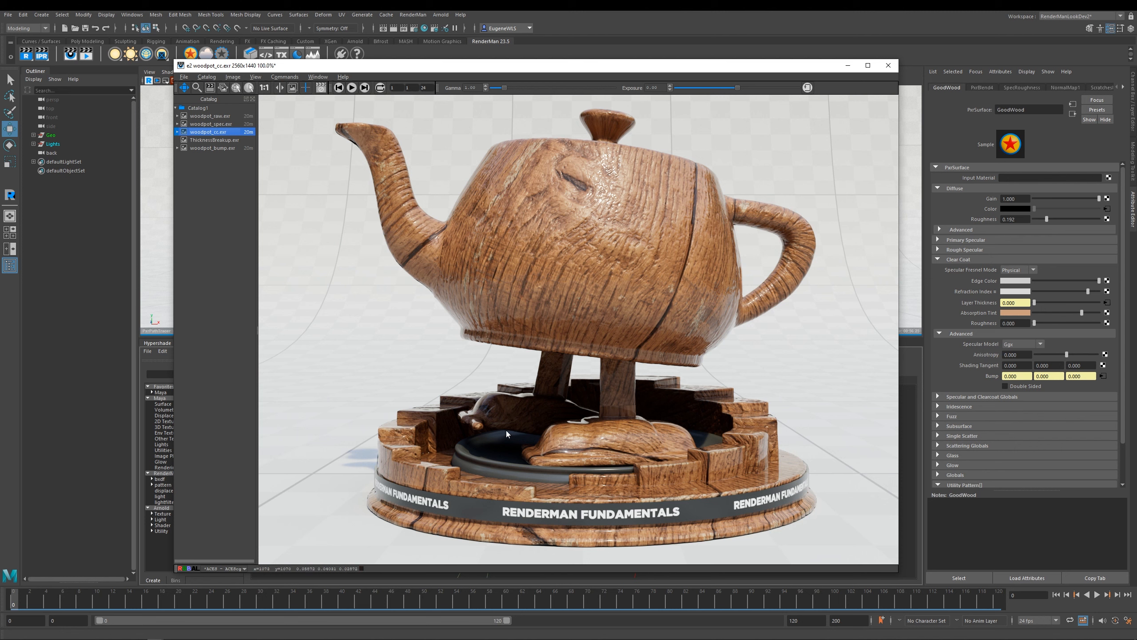
mouse_move(706, 500)
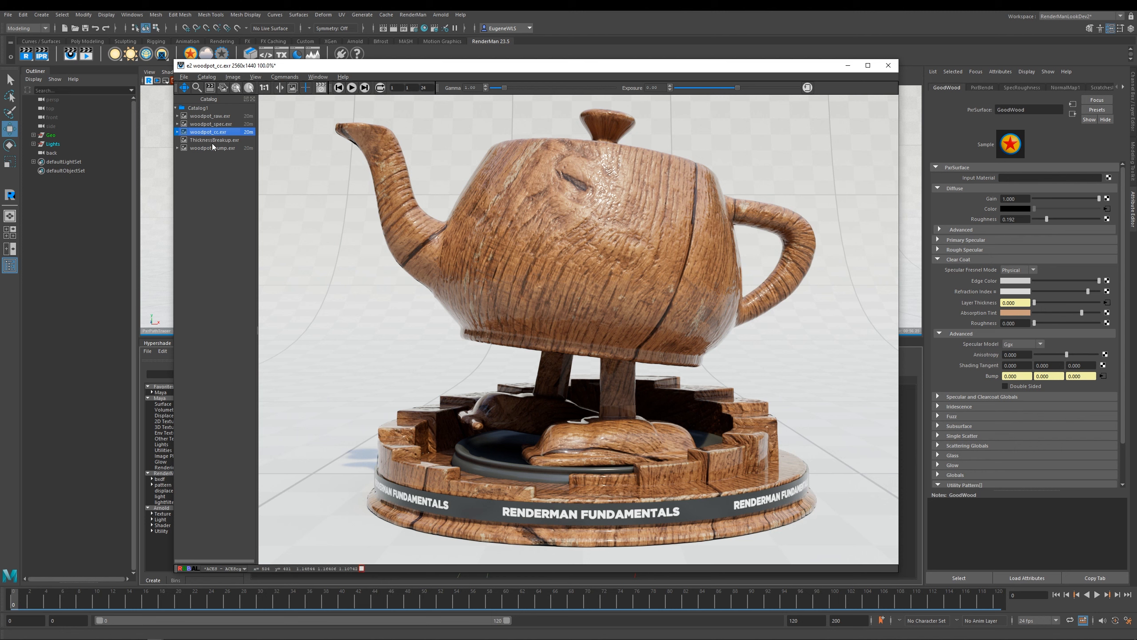
click(216, 139)
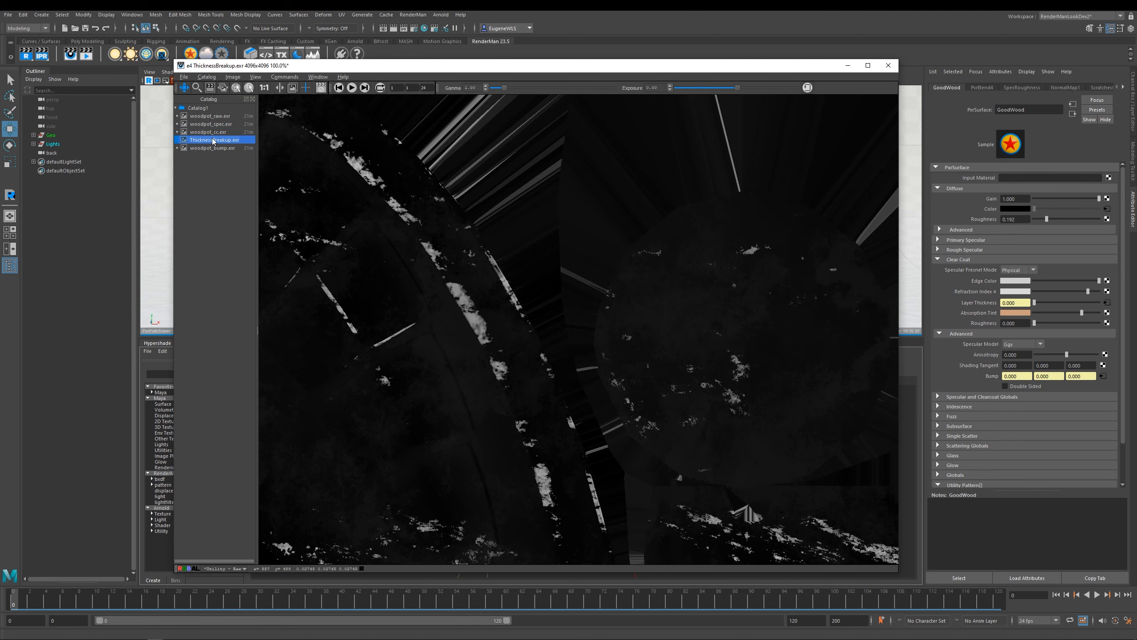
Cycle woodpot_cc, woodpot_bump, woodpot_raw, woodpot_spec, woodpot_cc, ending on woodpot_bump.
click(211, 132)
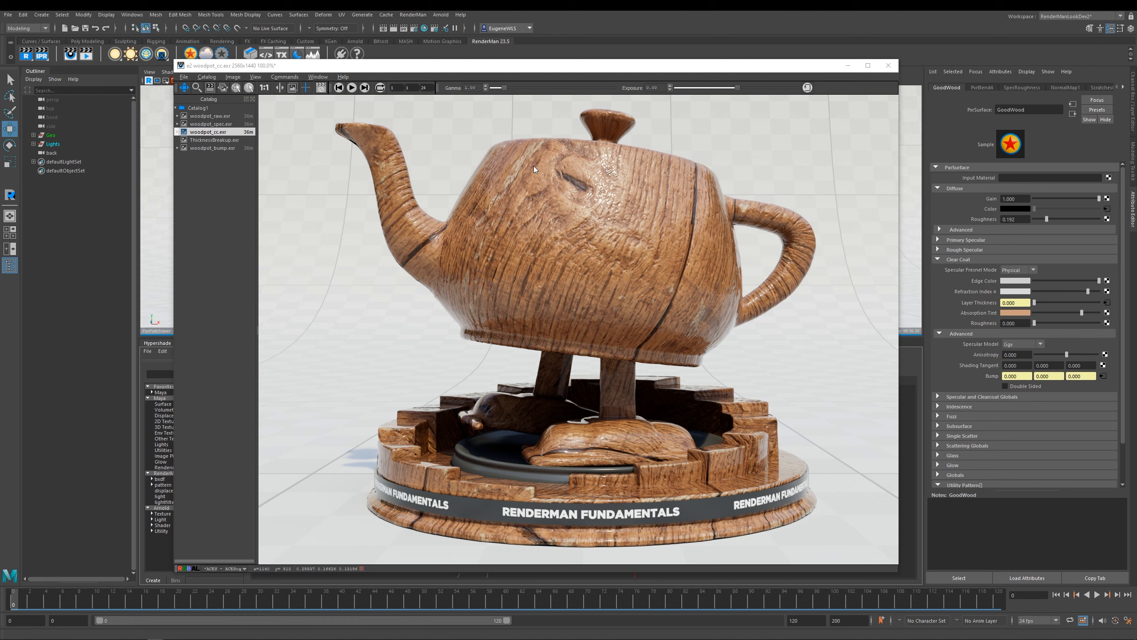
mouse_move(487, 224)
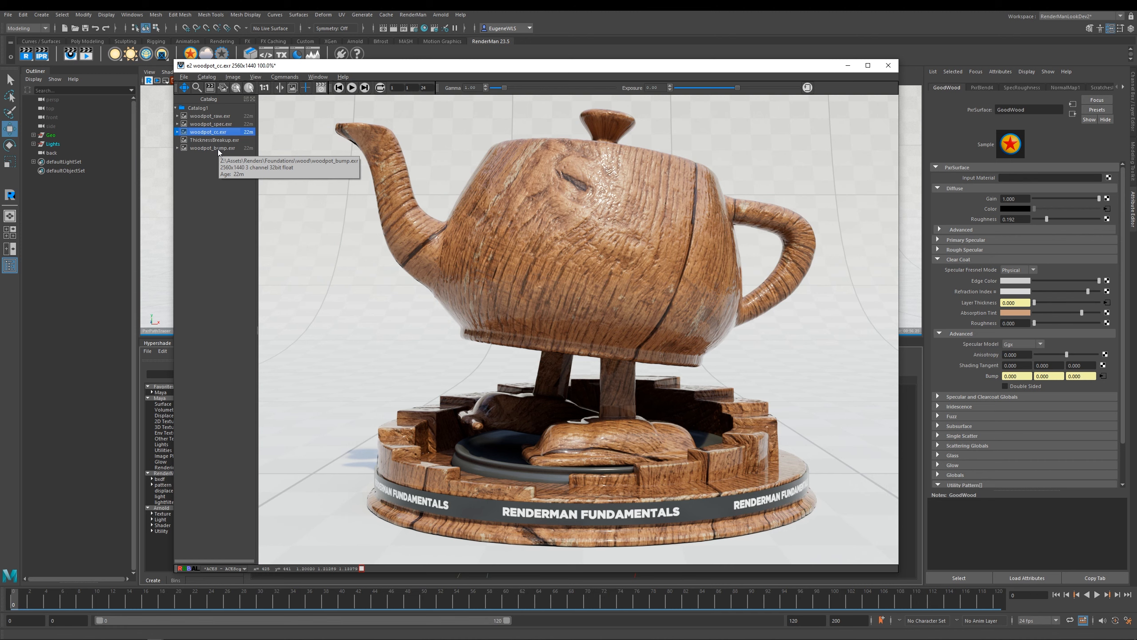
click(214, 147)
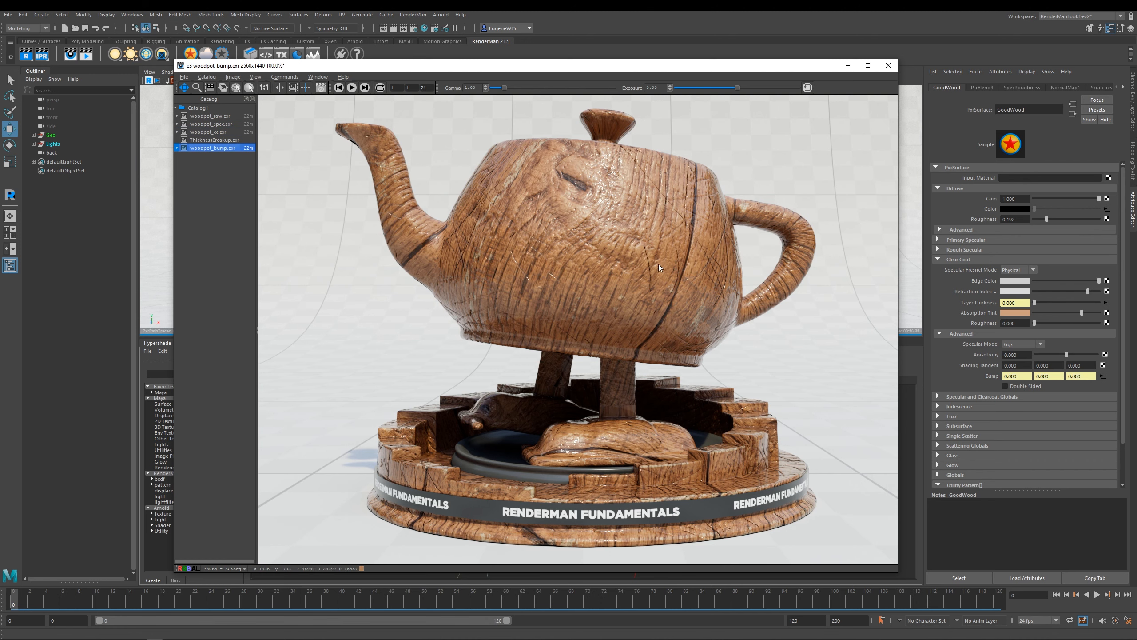
mouse_move(970, 378)
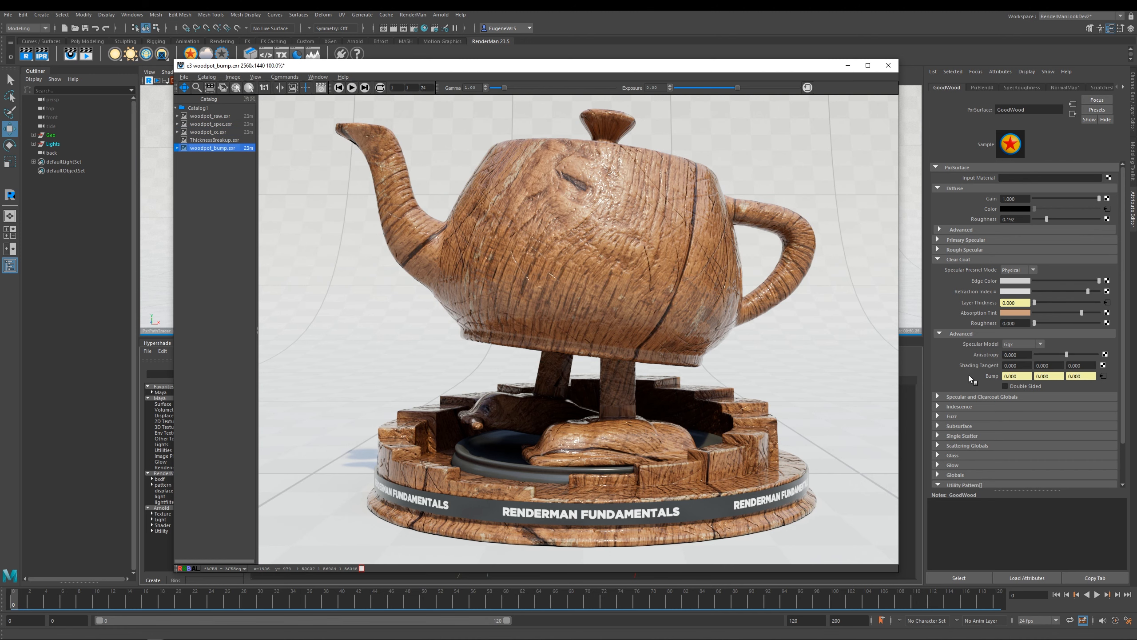
click(211, 116)
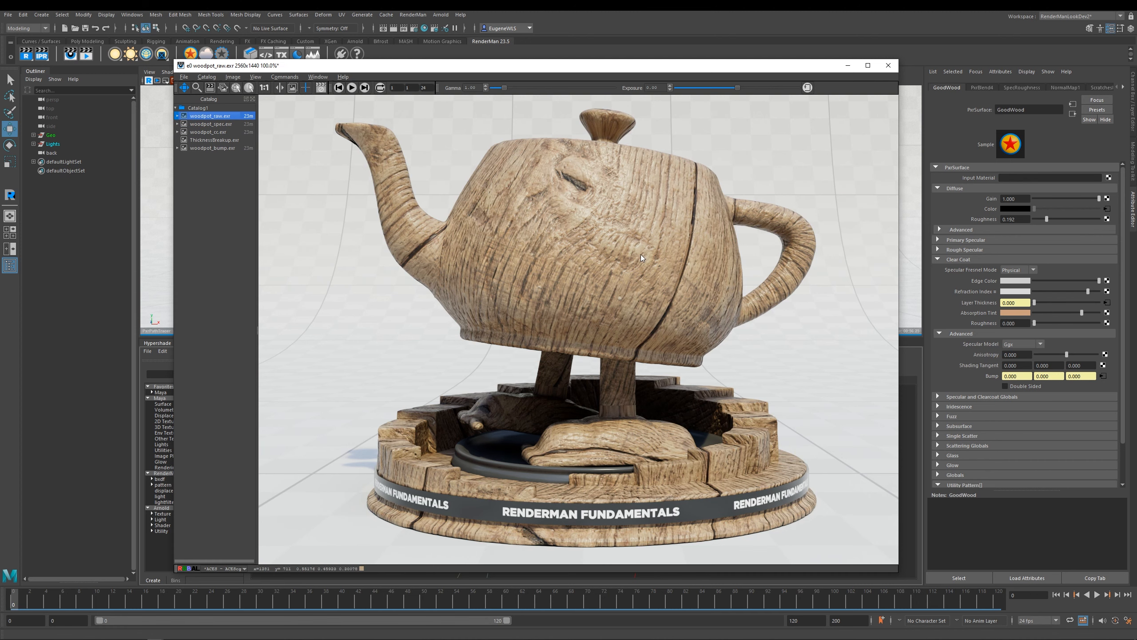
mouse_move(266, 176)
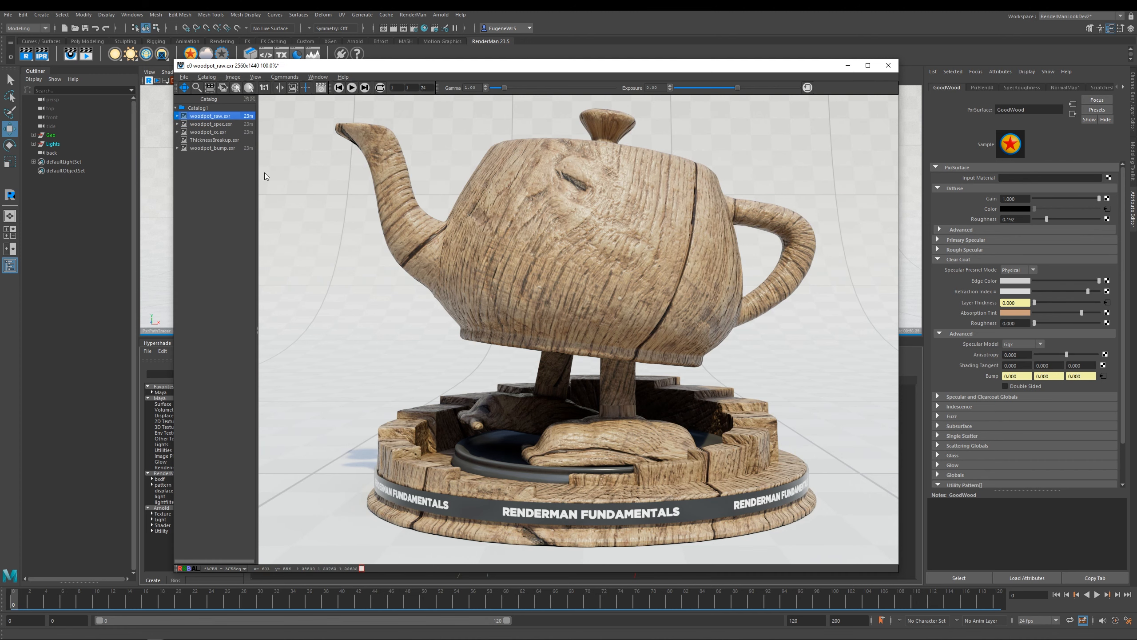
click(210, 124)
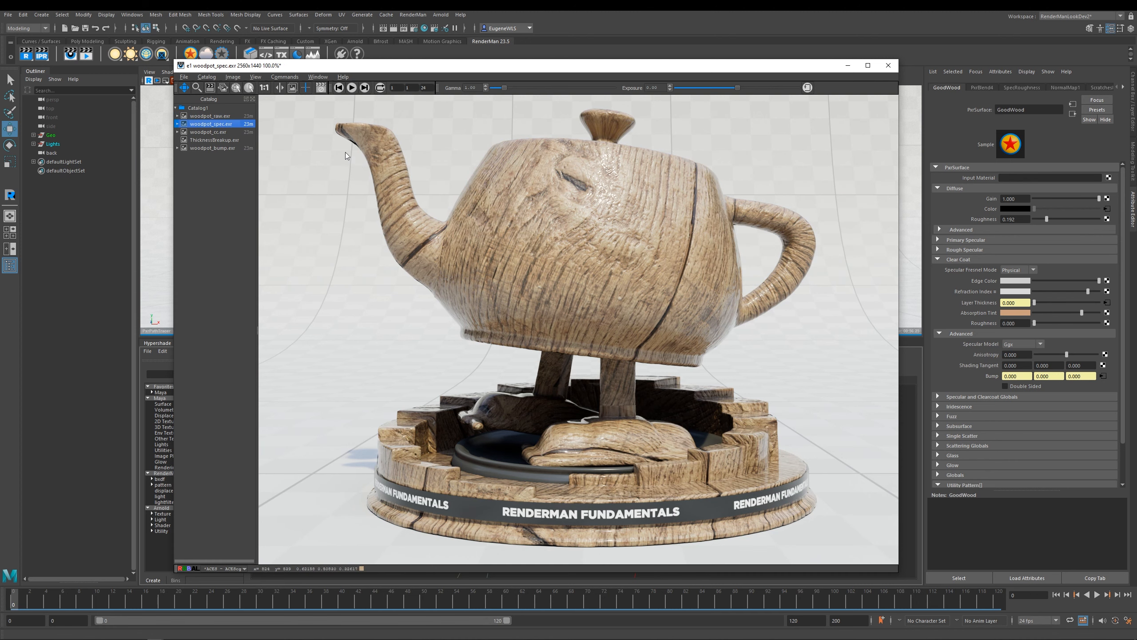
click(211, 132)
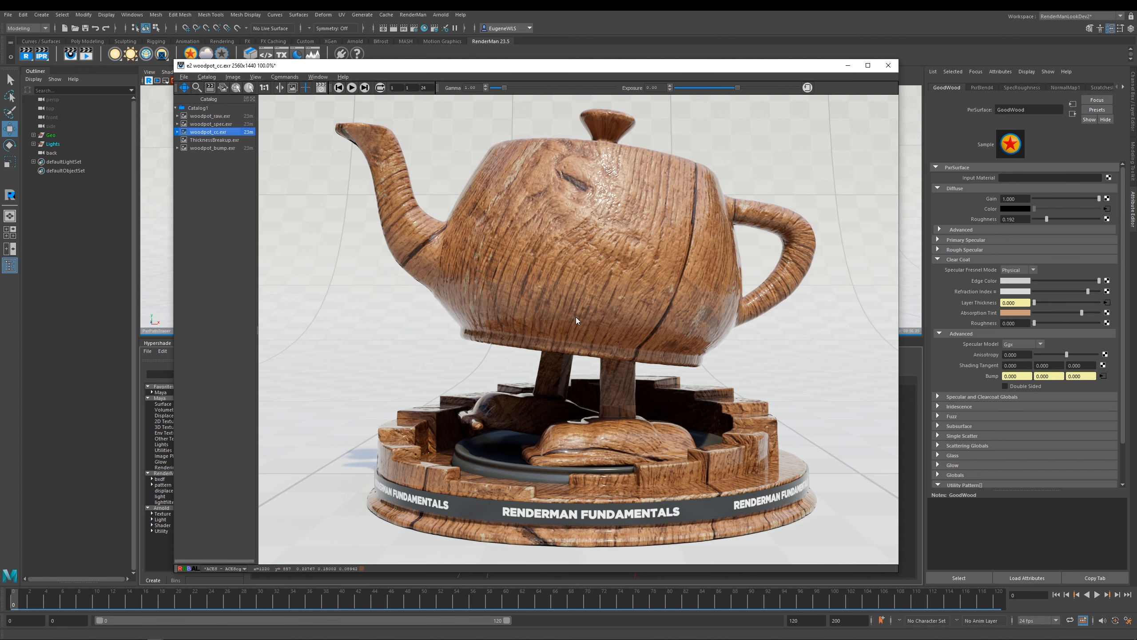
click(212, 147)
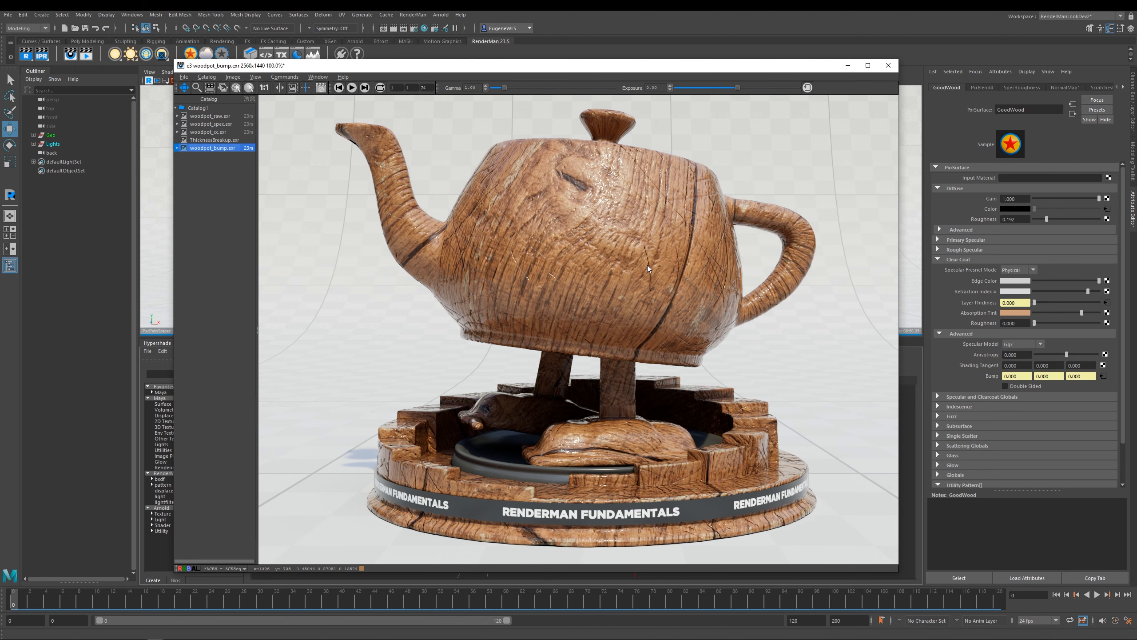
mouse_move(521, 259)
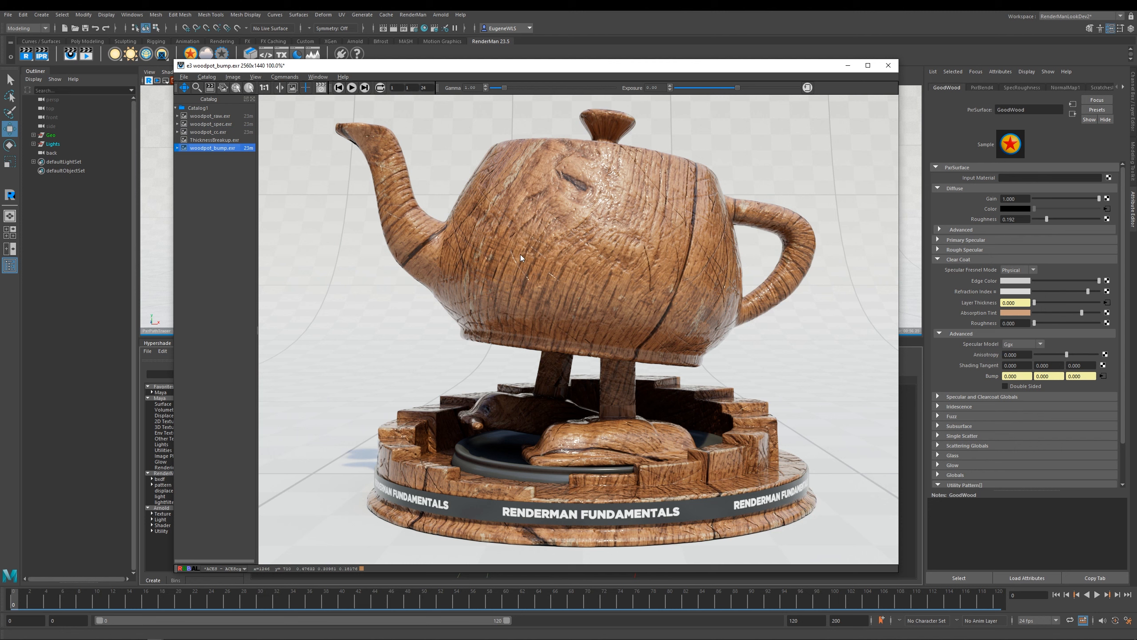